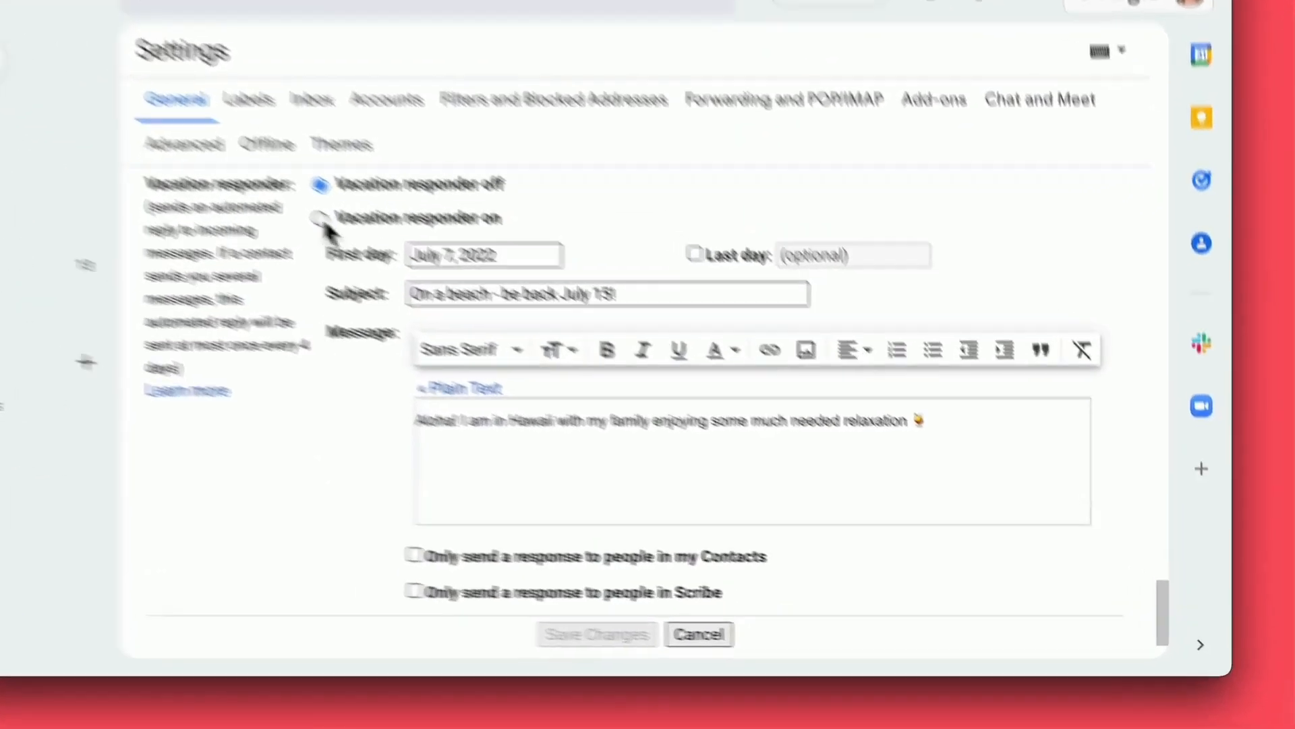
Record turning on the Gmail vacation auto-reply and setting its last day
click(696, 254)
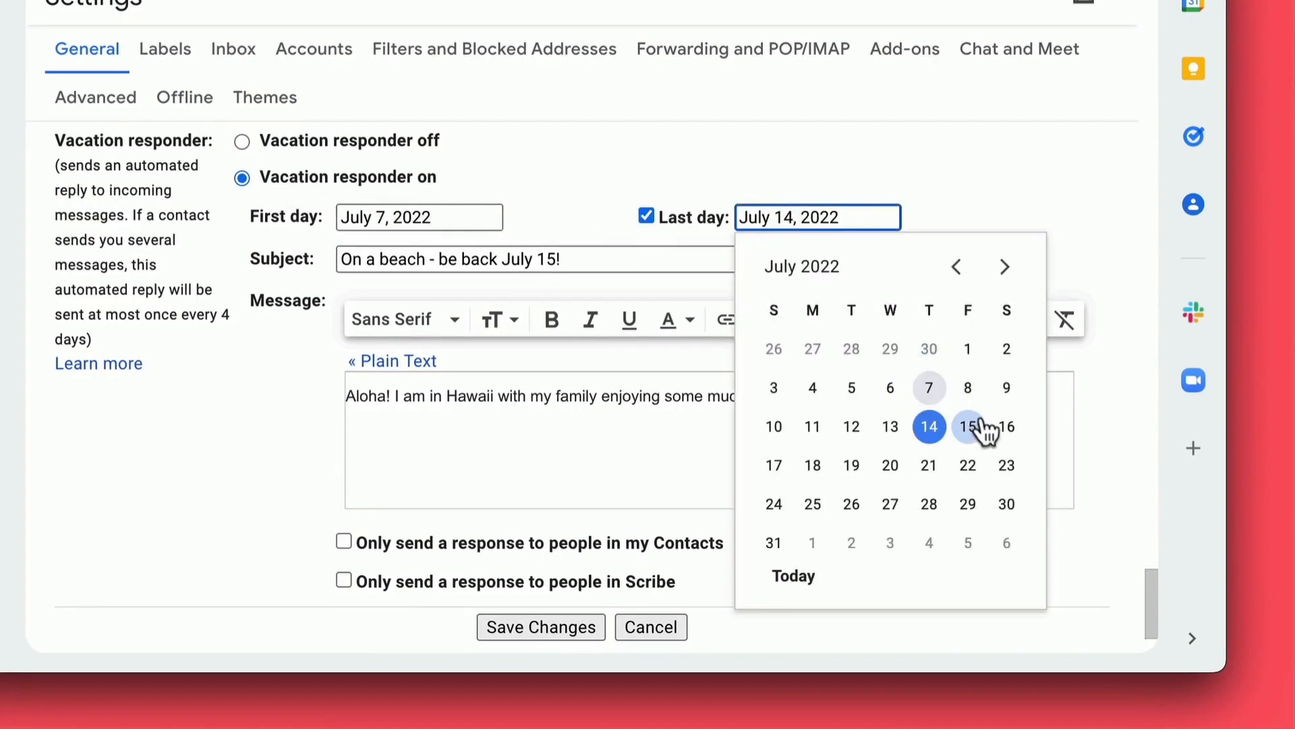
click(966, 426)
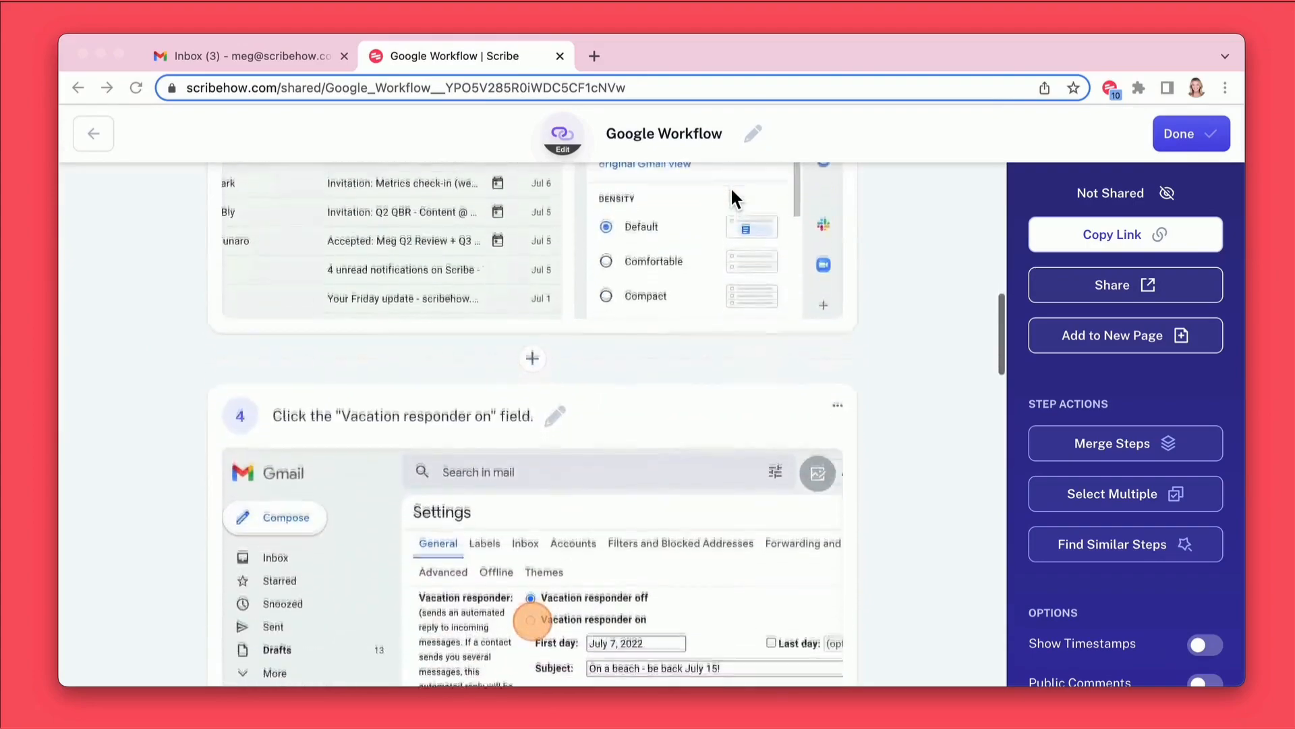
scroll(up, 3)
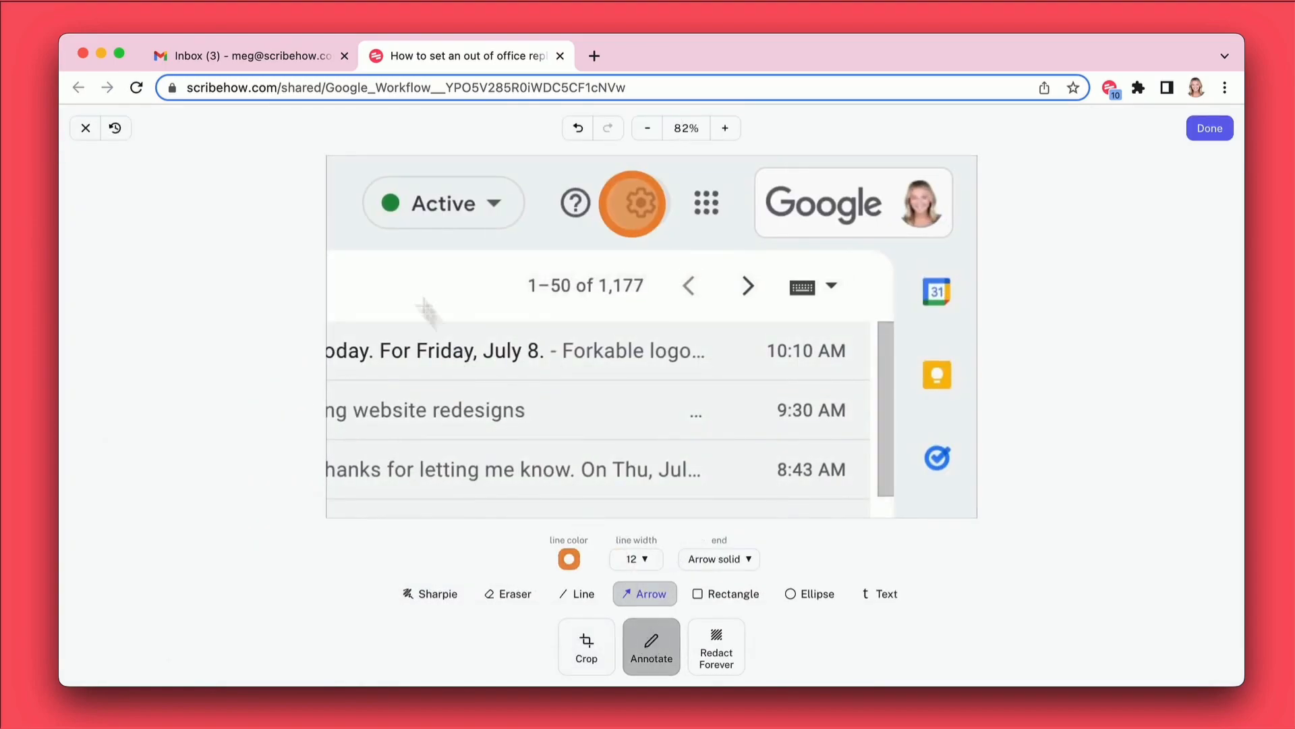
Mark up a step screenshot with an arrow and review the guide down to step 7
click(715, 646)
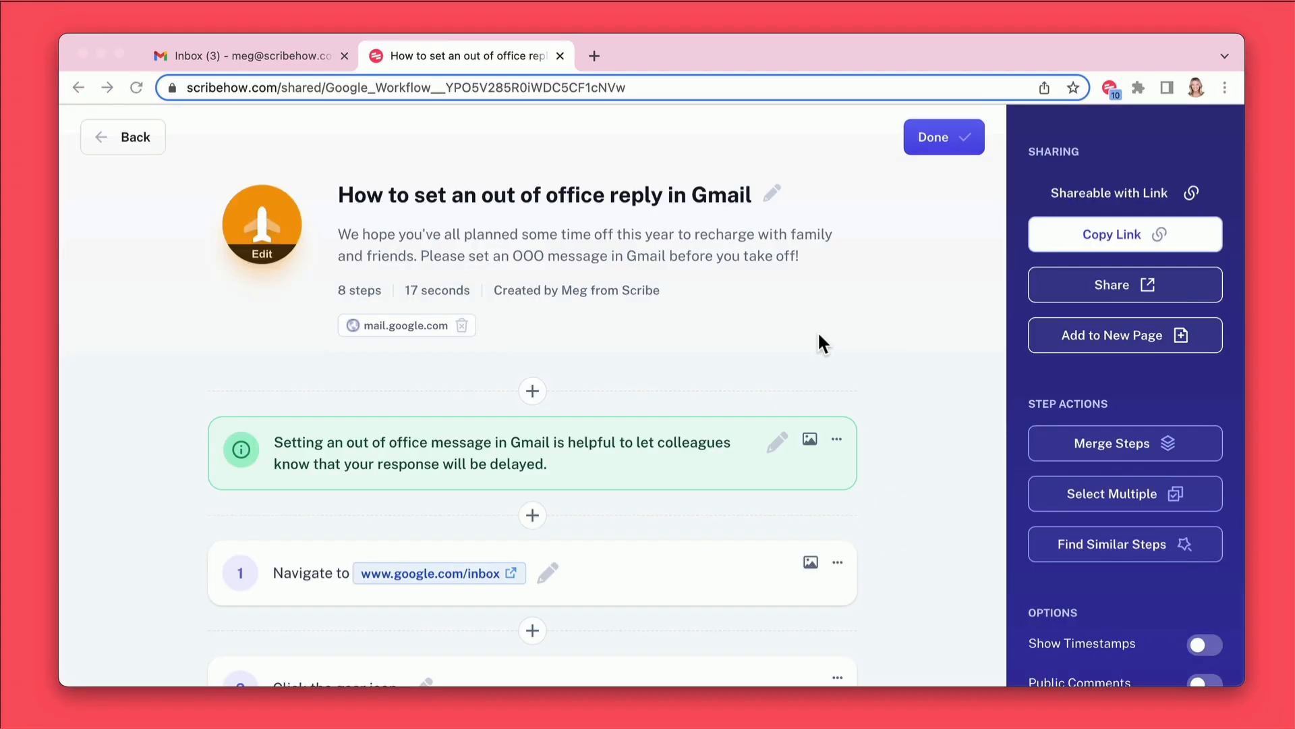
scroll(down, 3)
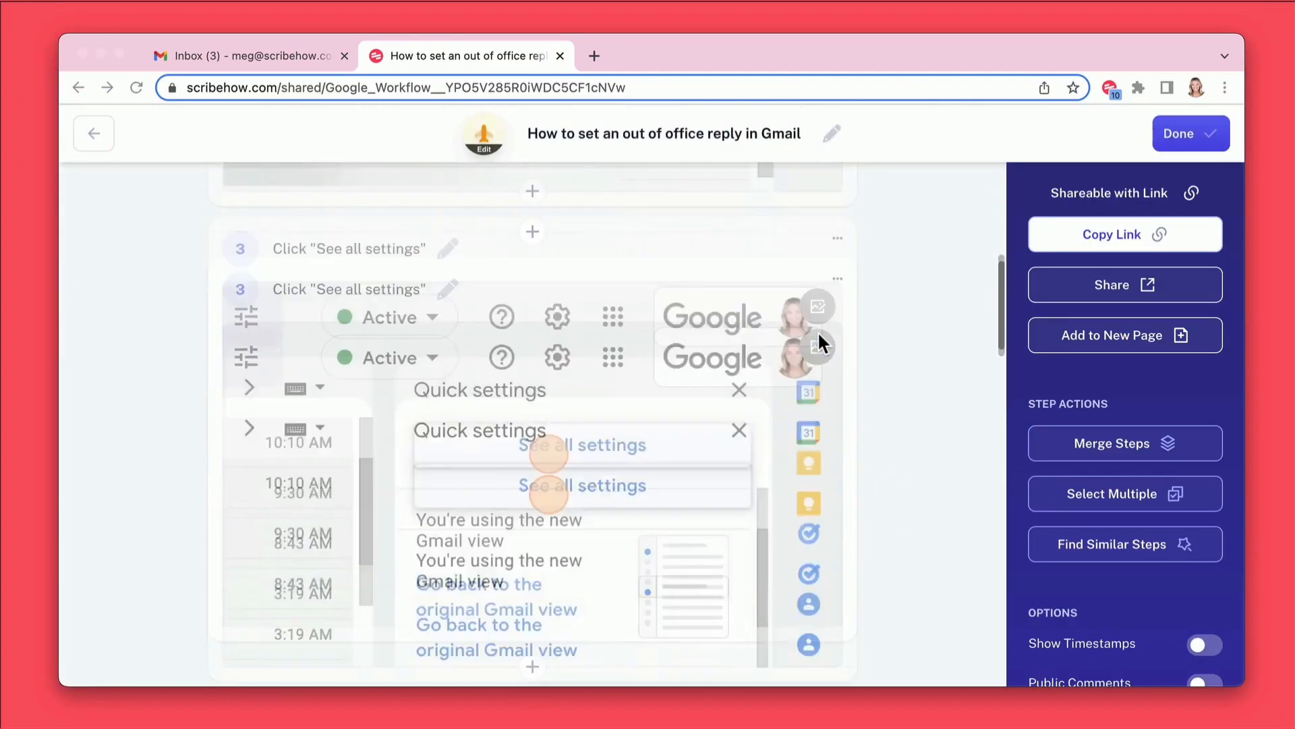
scroll(down, 3)
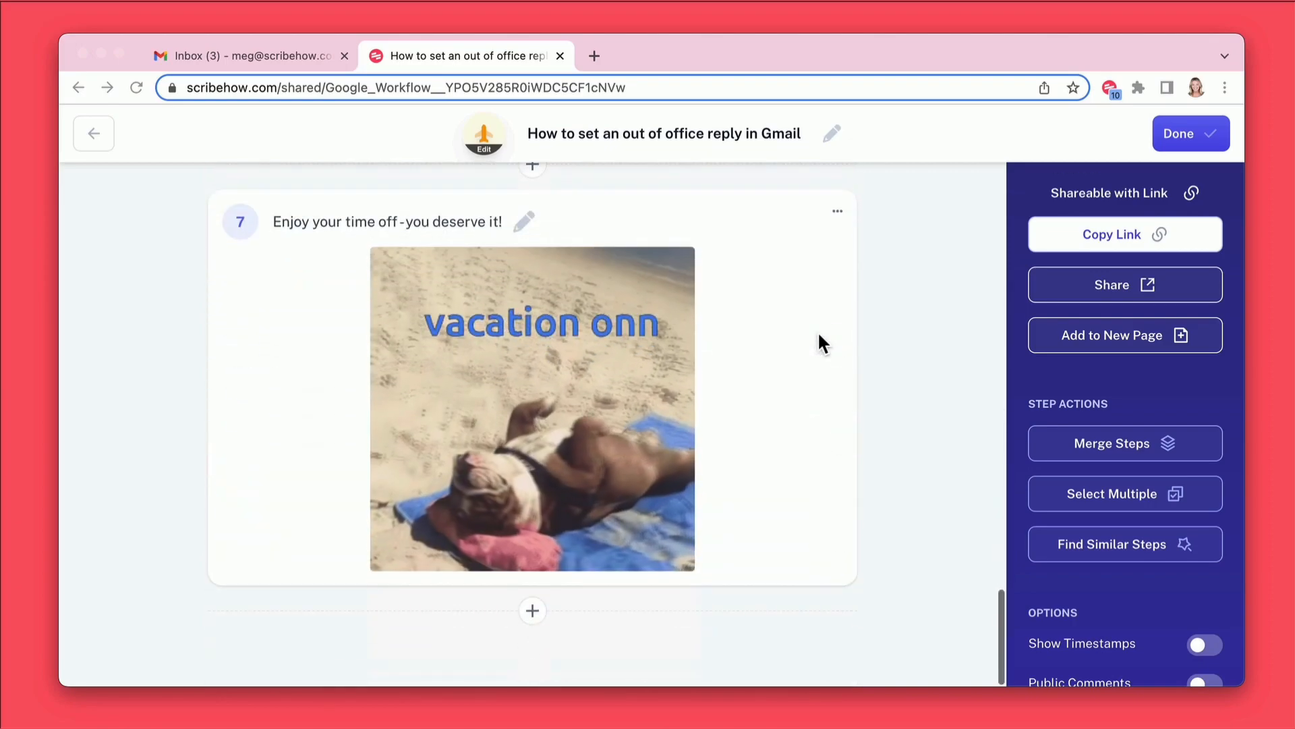
click(248, 55)
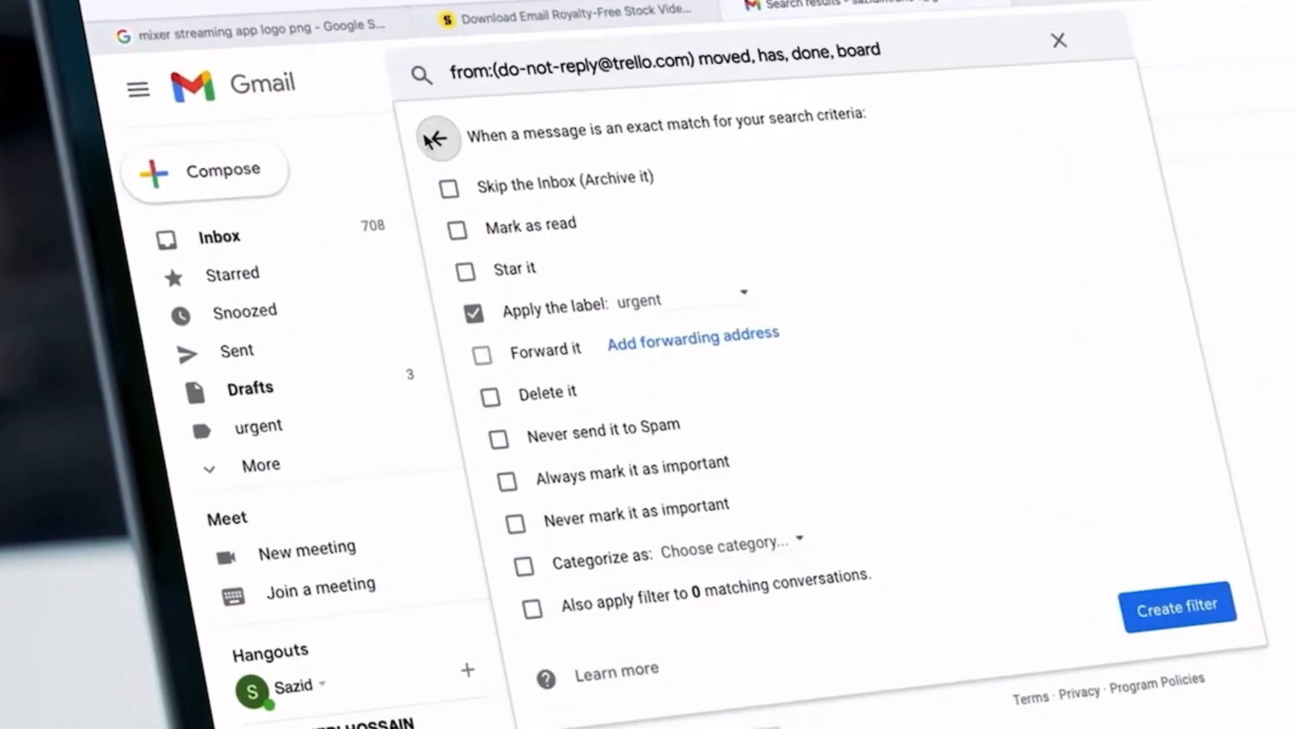
click(438, 139)
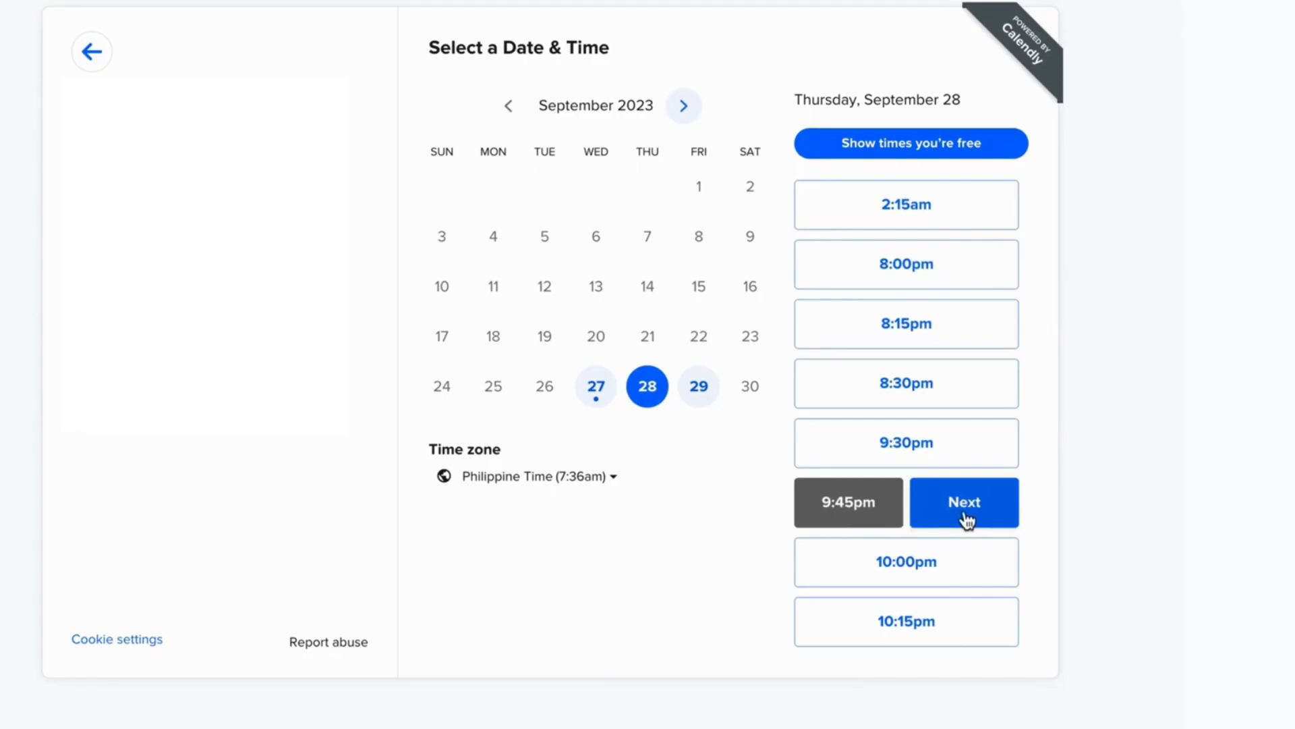
click(964, 502)
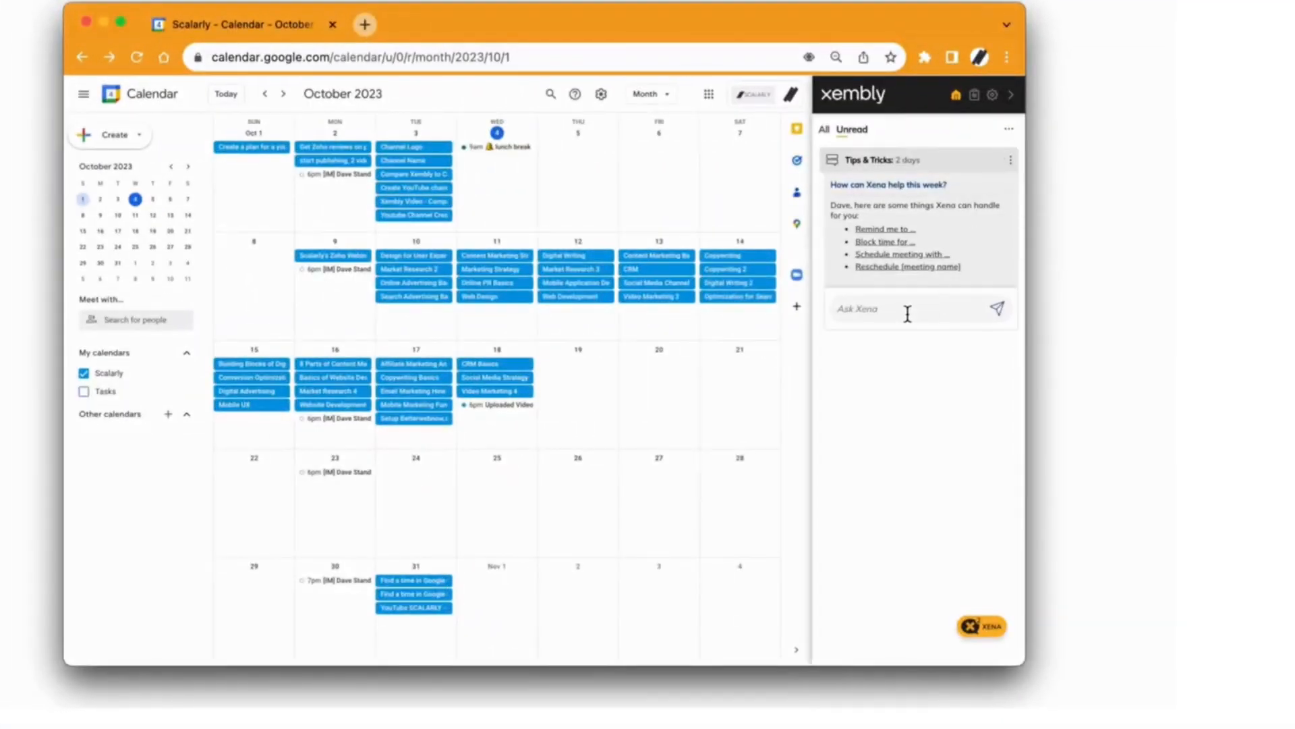
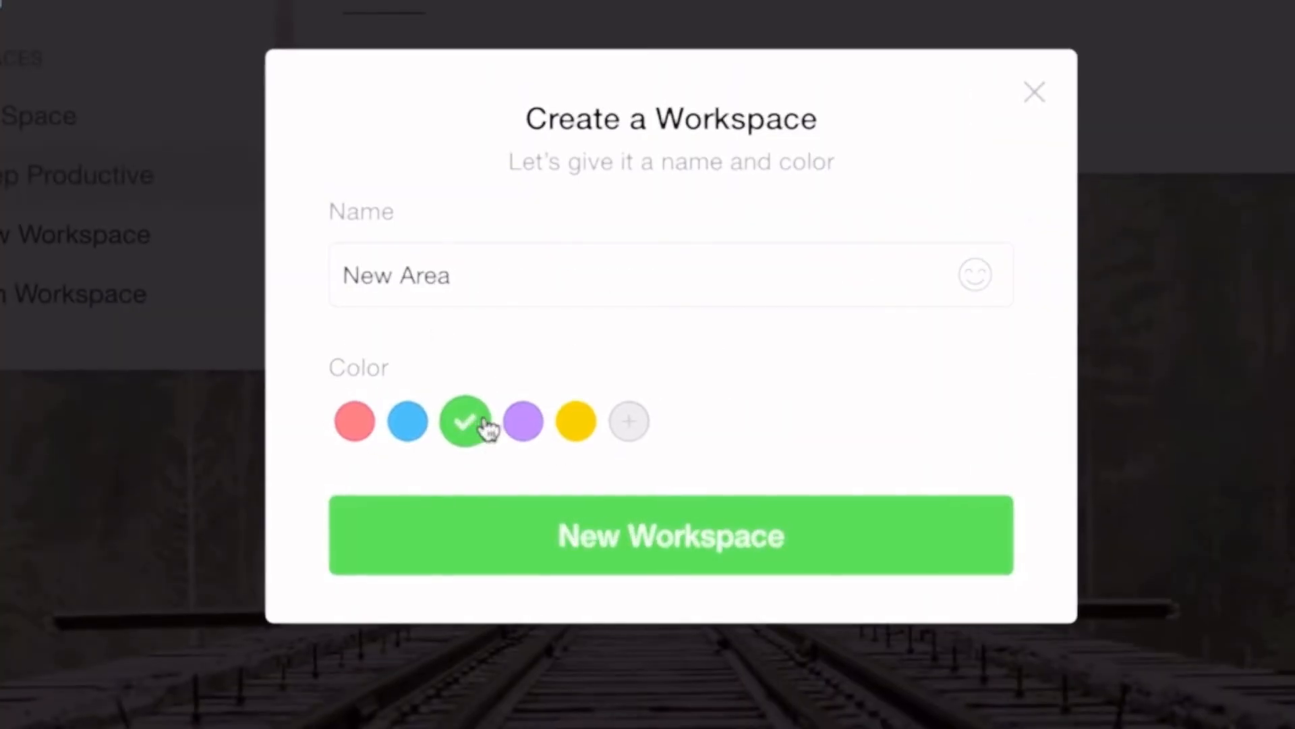
Create the green New Area workspace, generate the marketing team project with AI, and open AI actions for Create marketing budget
click(670, 534)
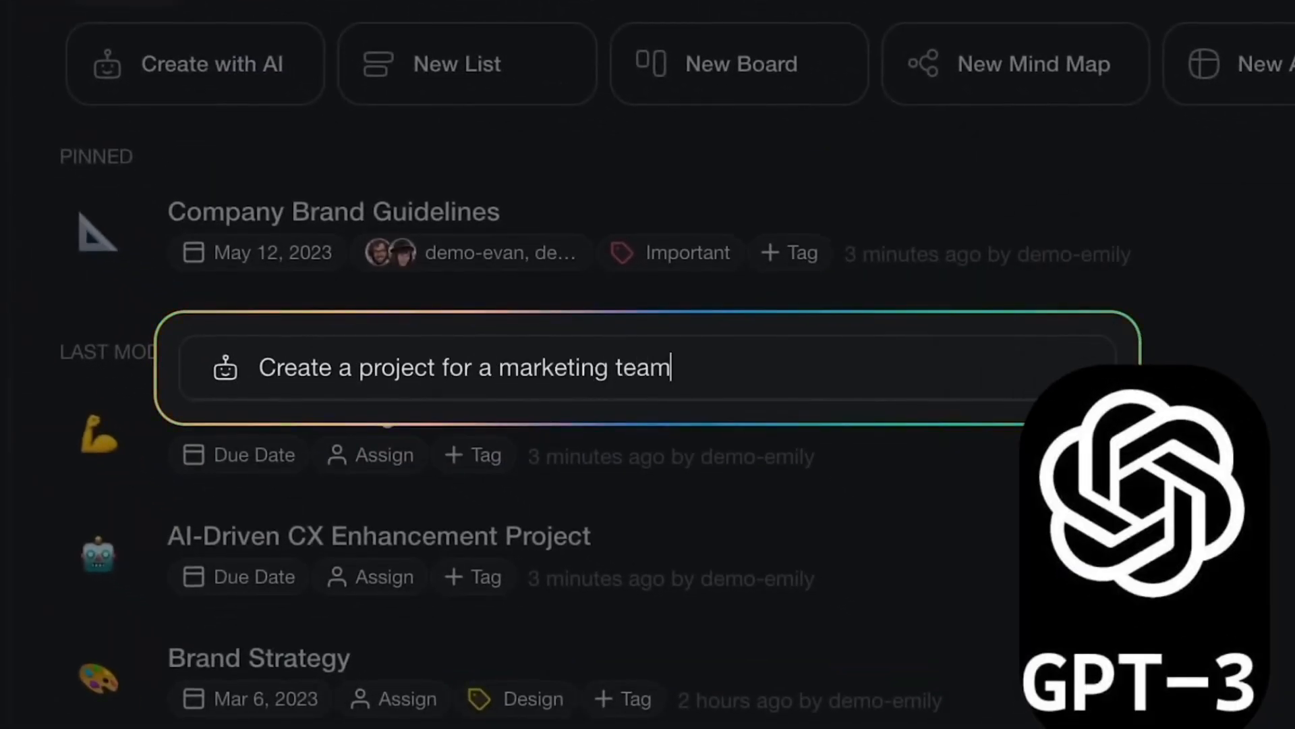
key(Return)
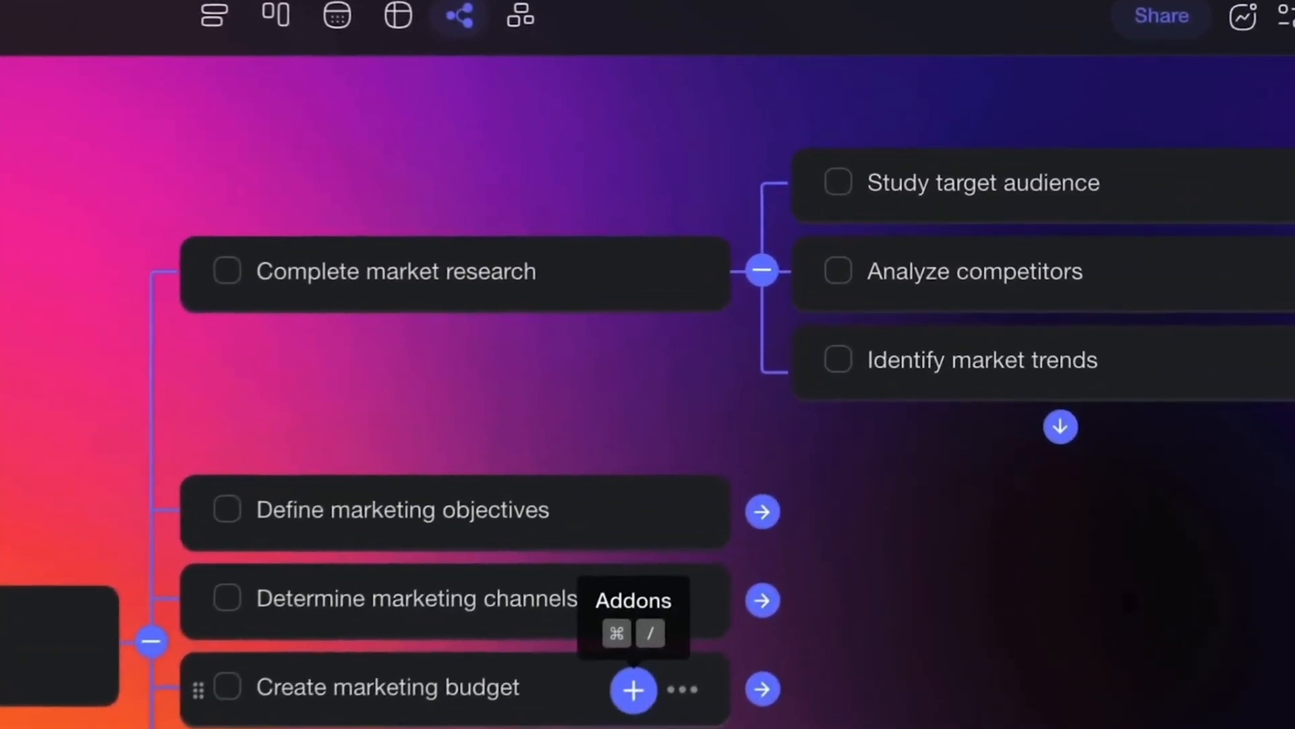
click(633, 688)
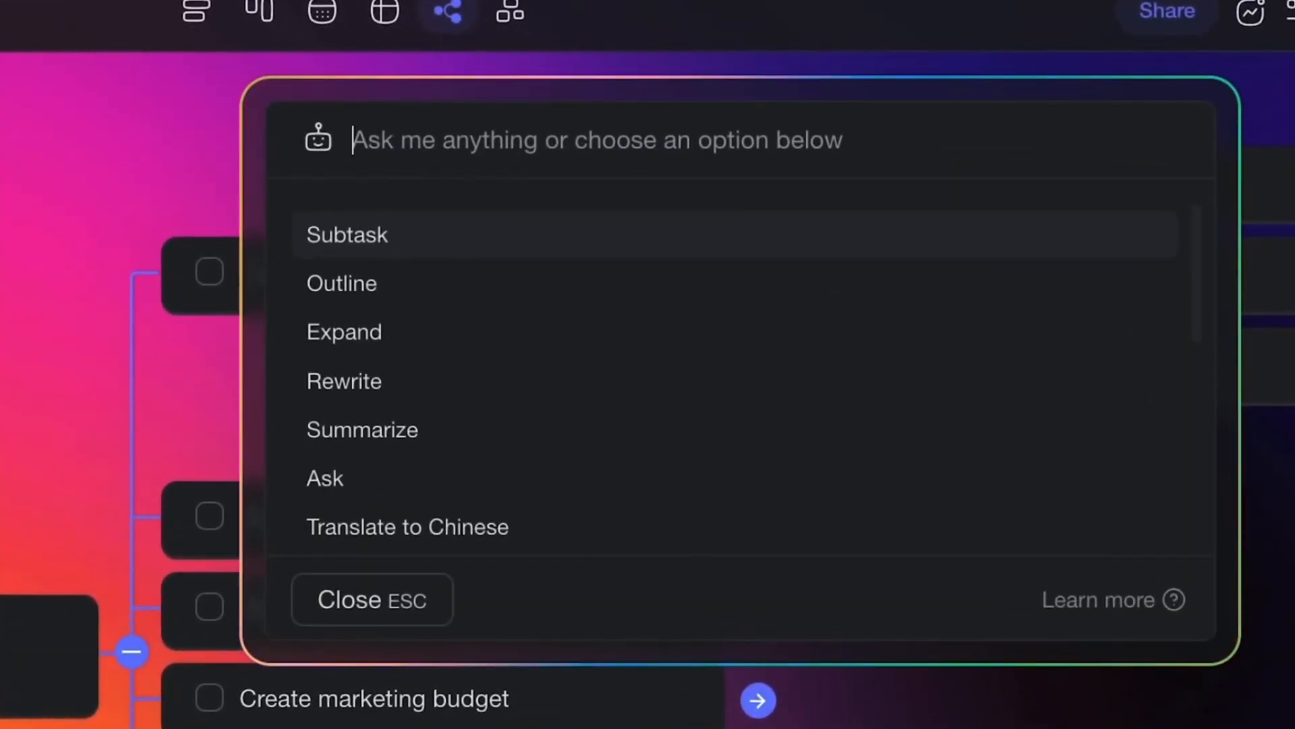
click(347, 233)
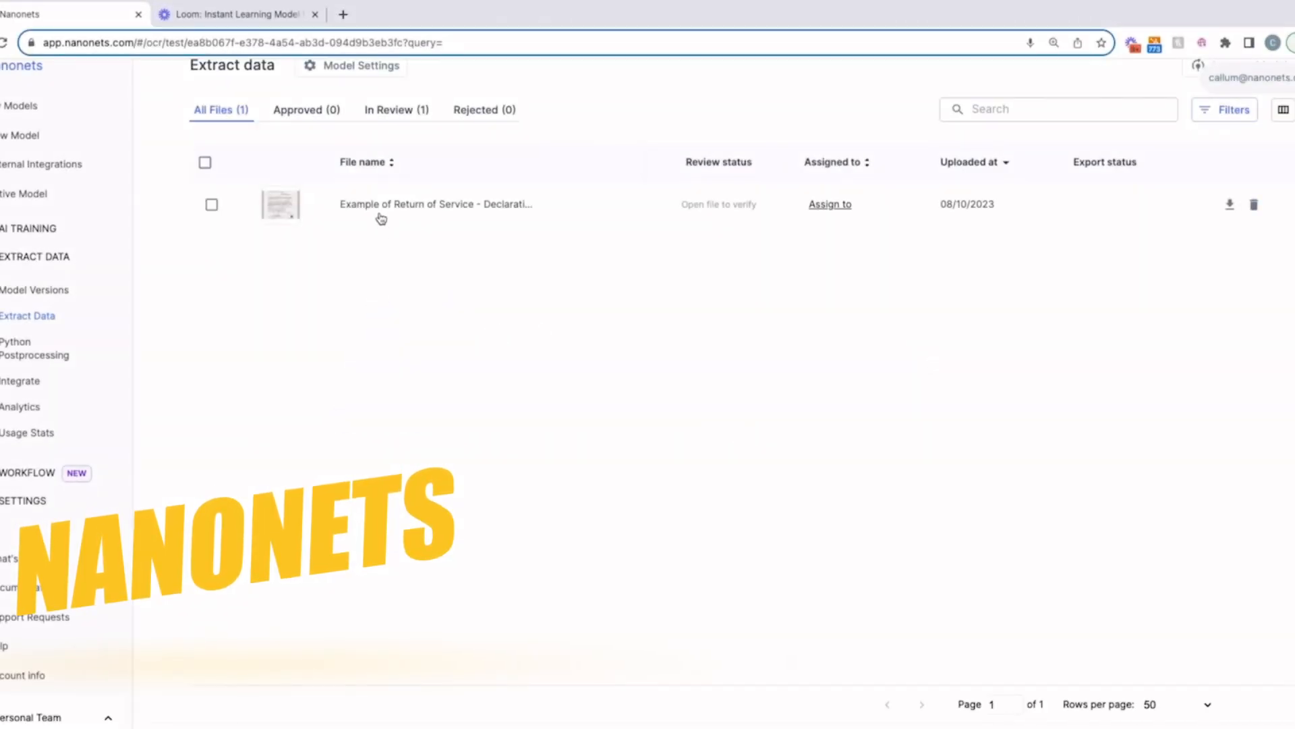
Open the Return of Service document, add a new extraction field, then open Employment-Agreement.png
click(436, 204)
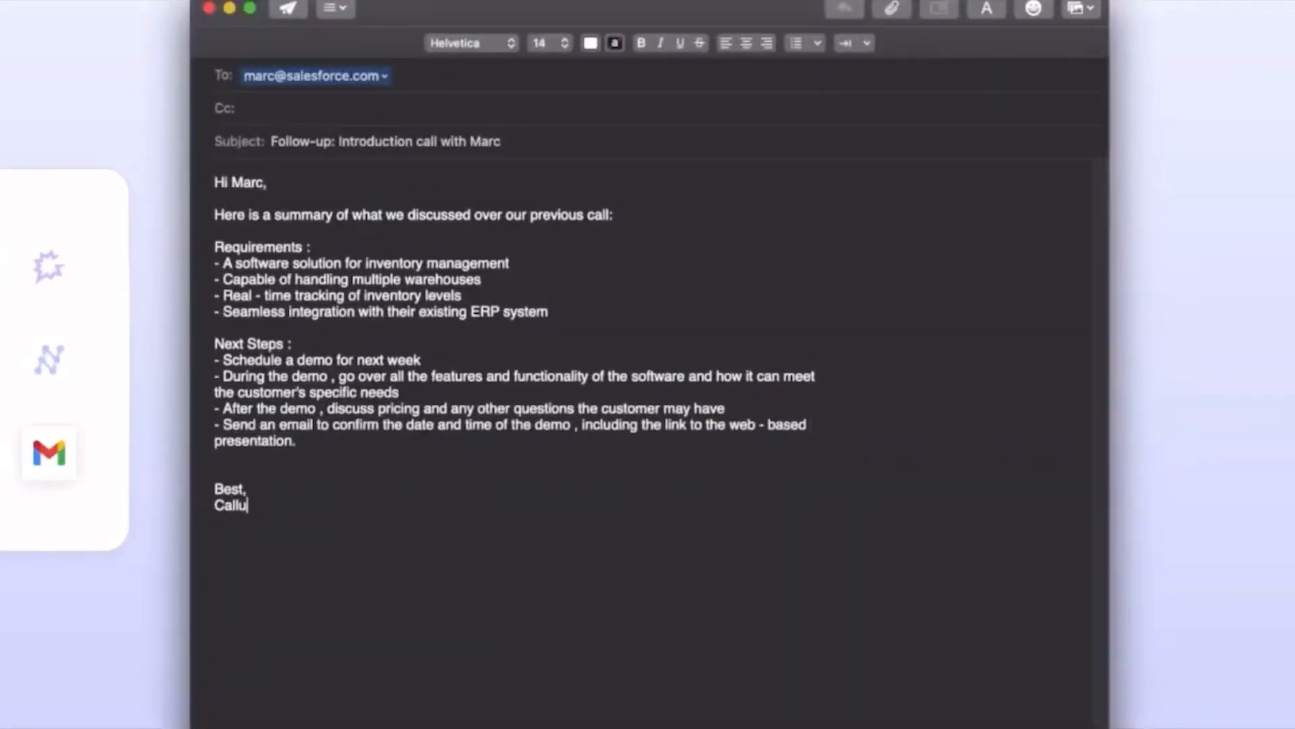
text(m)
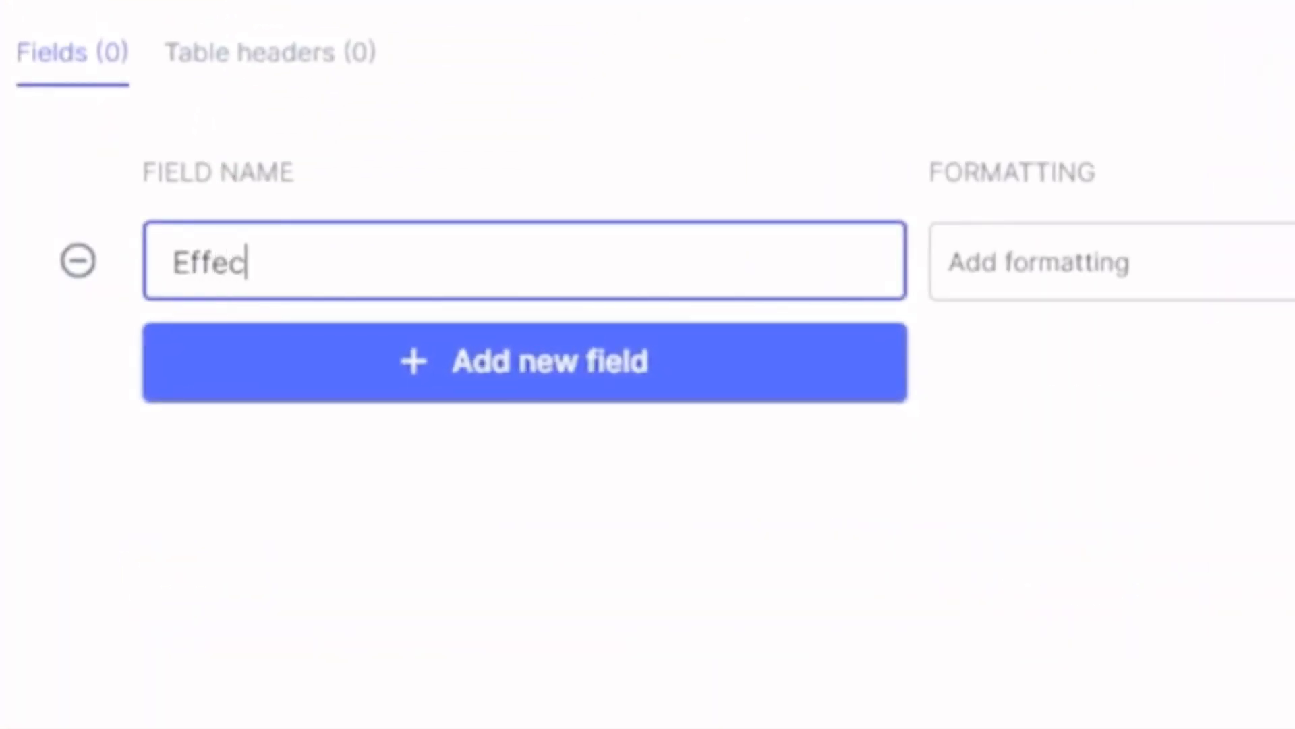
click(524, 362)
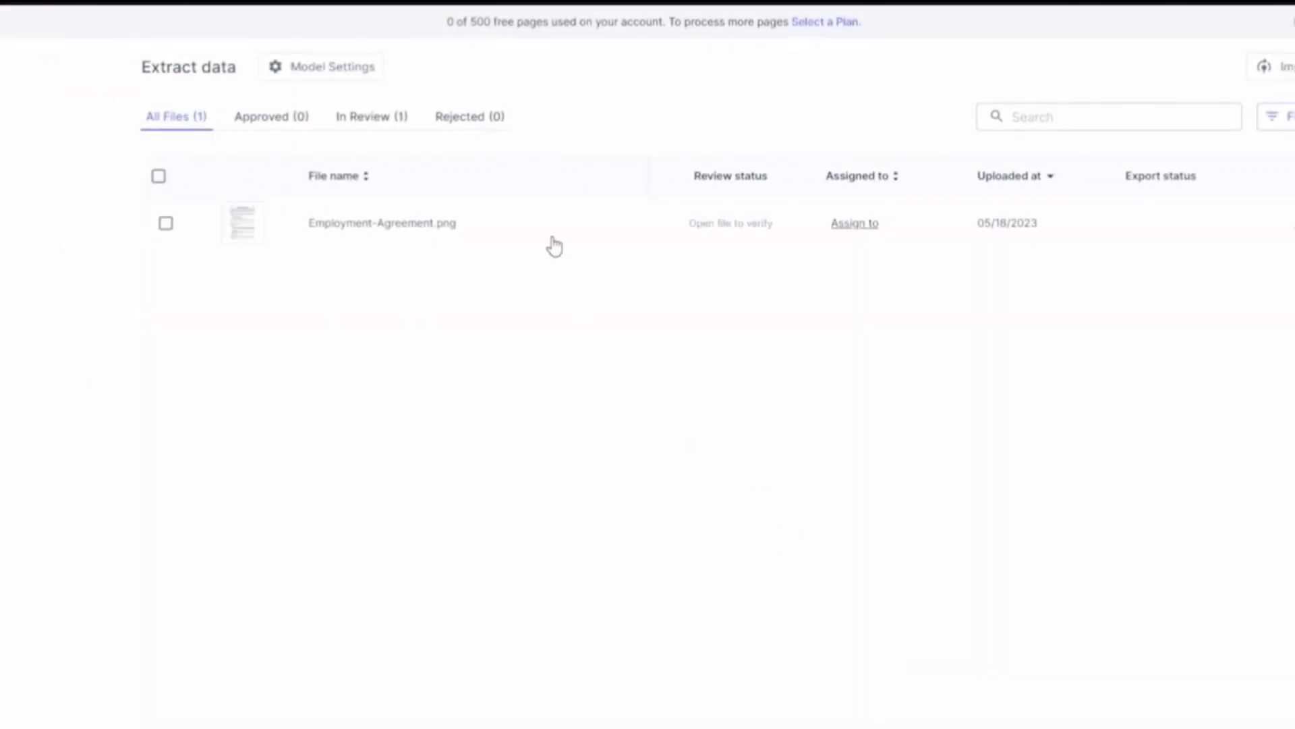
click(382, 223)
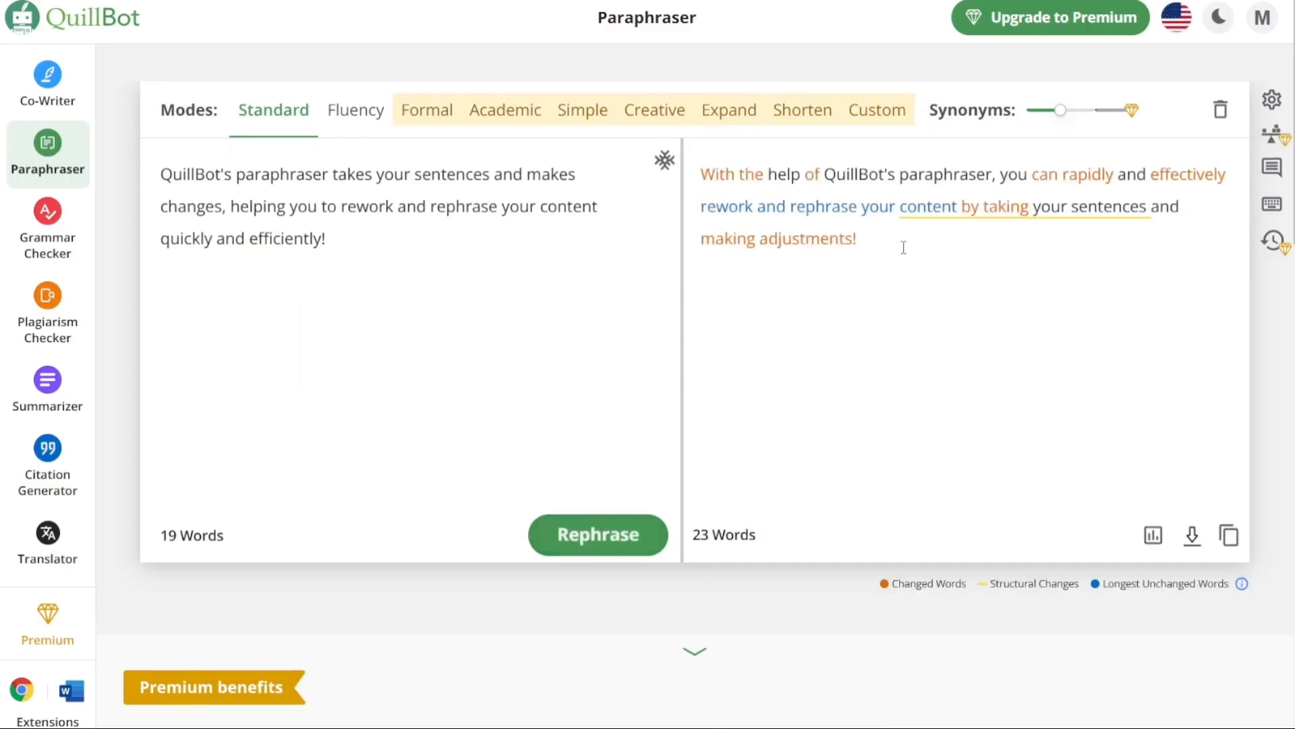
Translate the English paraphraser description into Malay in the Translator
click(47, 462)
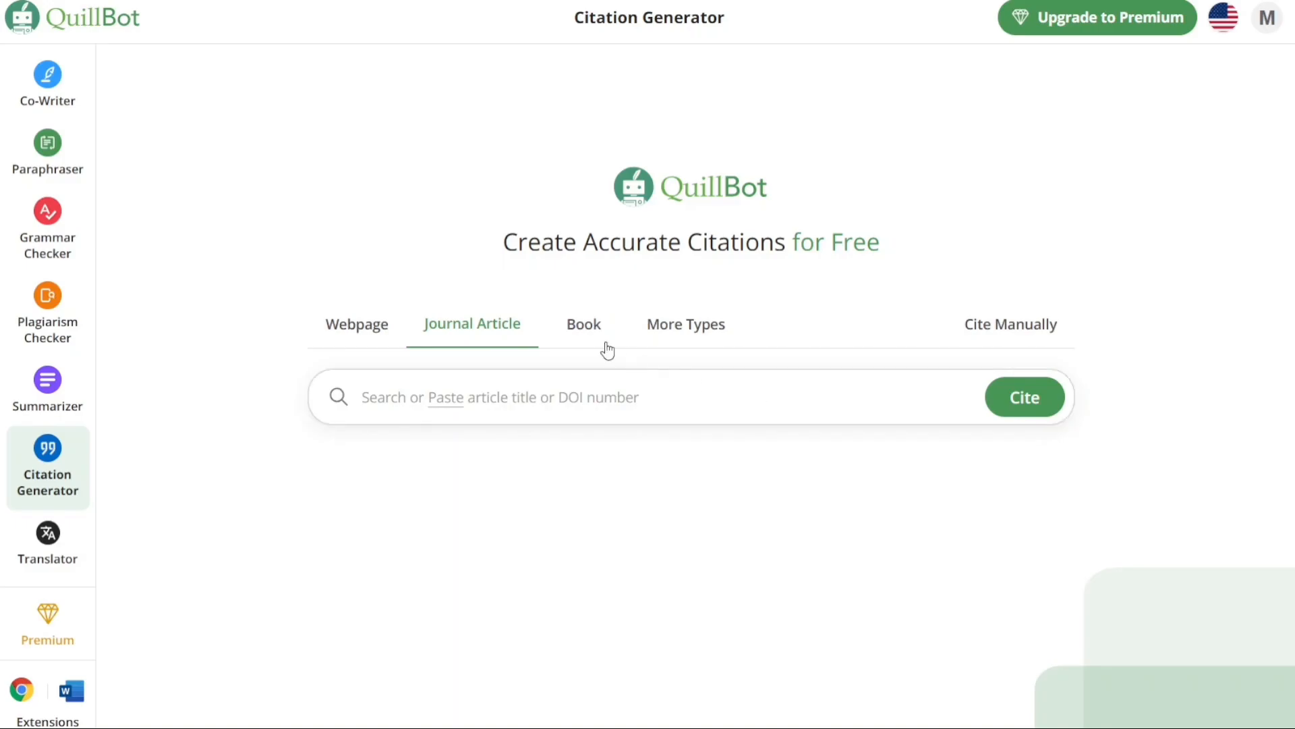
click(47, 541)
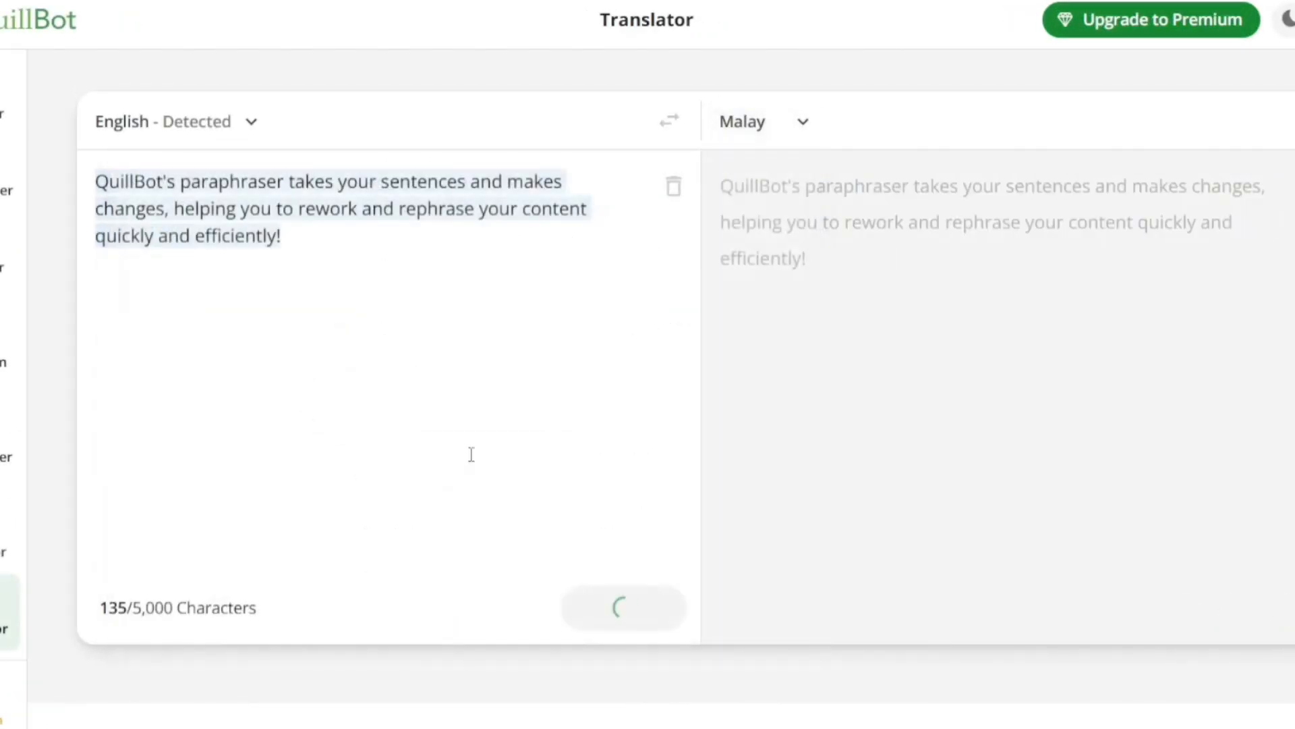
click(623, 607)
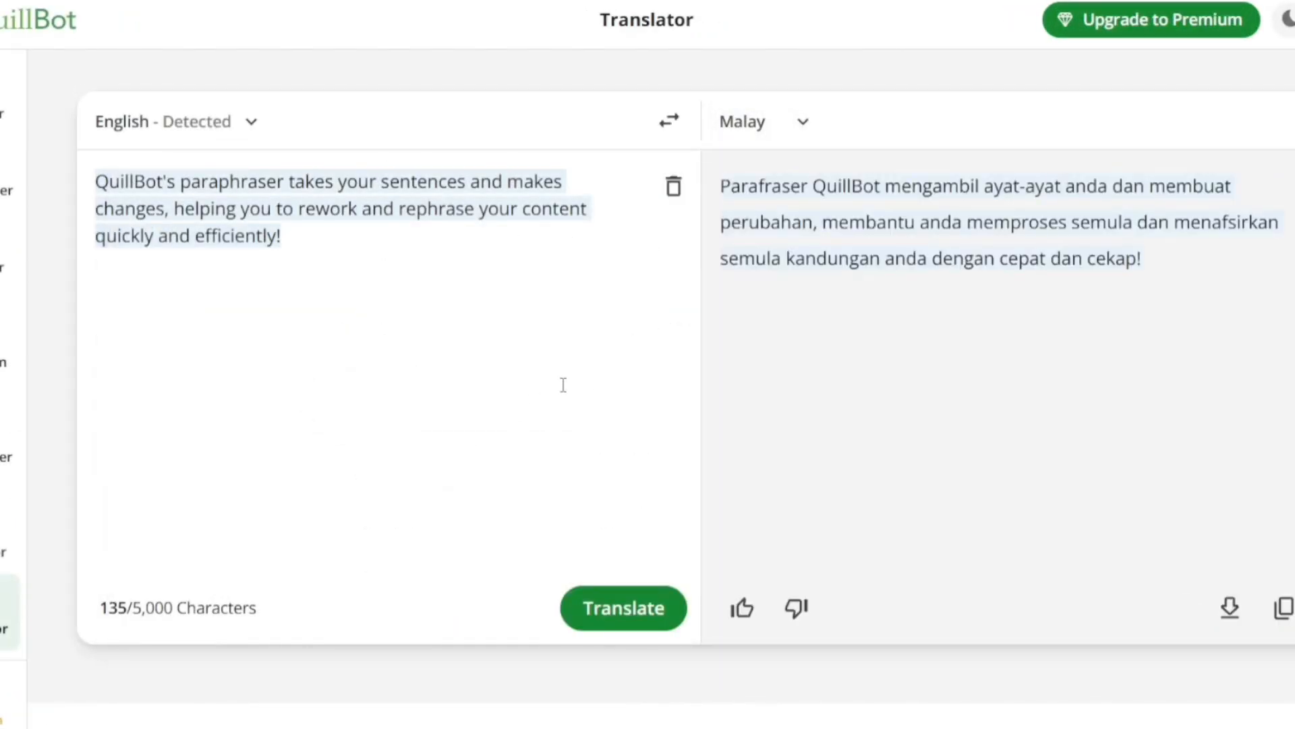
click(219, 25)
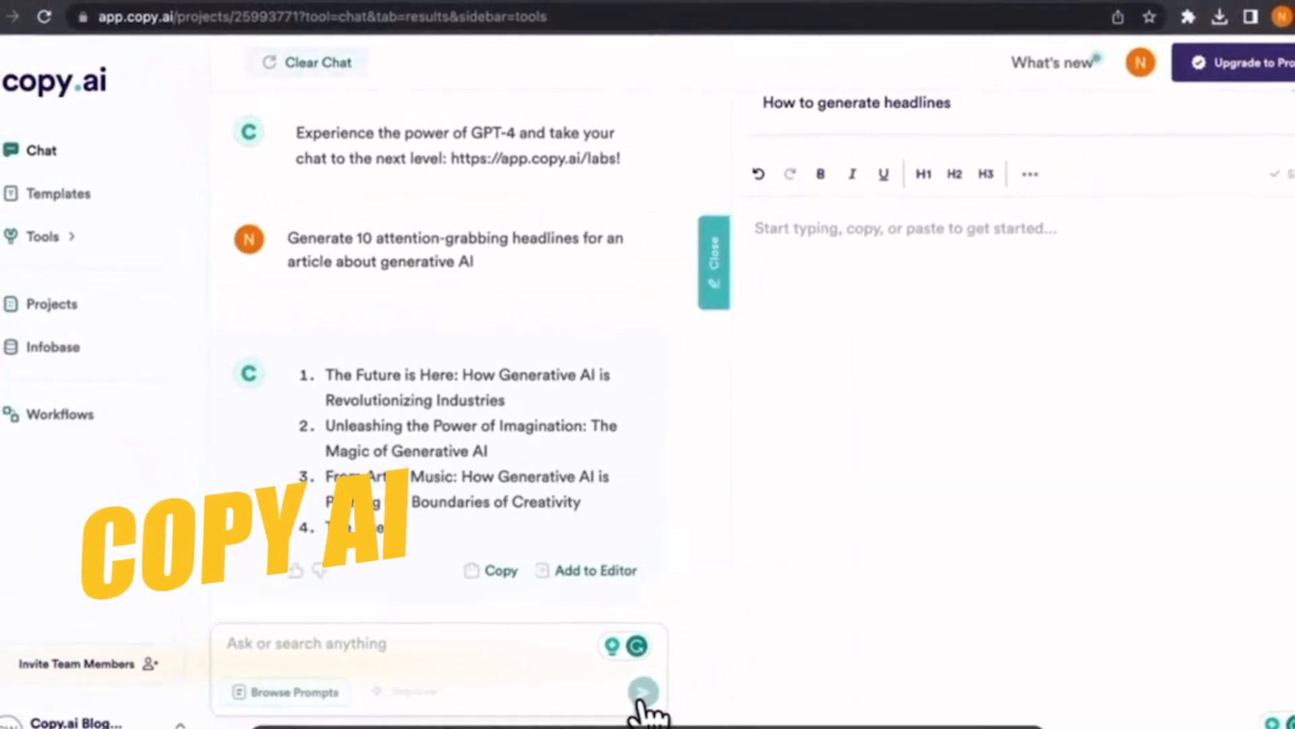
Pick a library prompt and fill its topic with 'a blog post outline for generati'
click(295, 692)
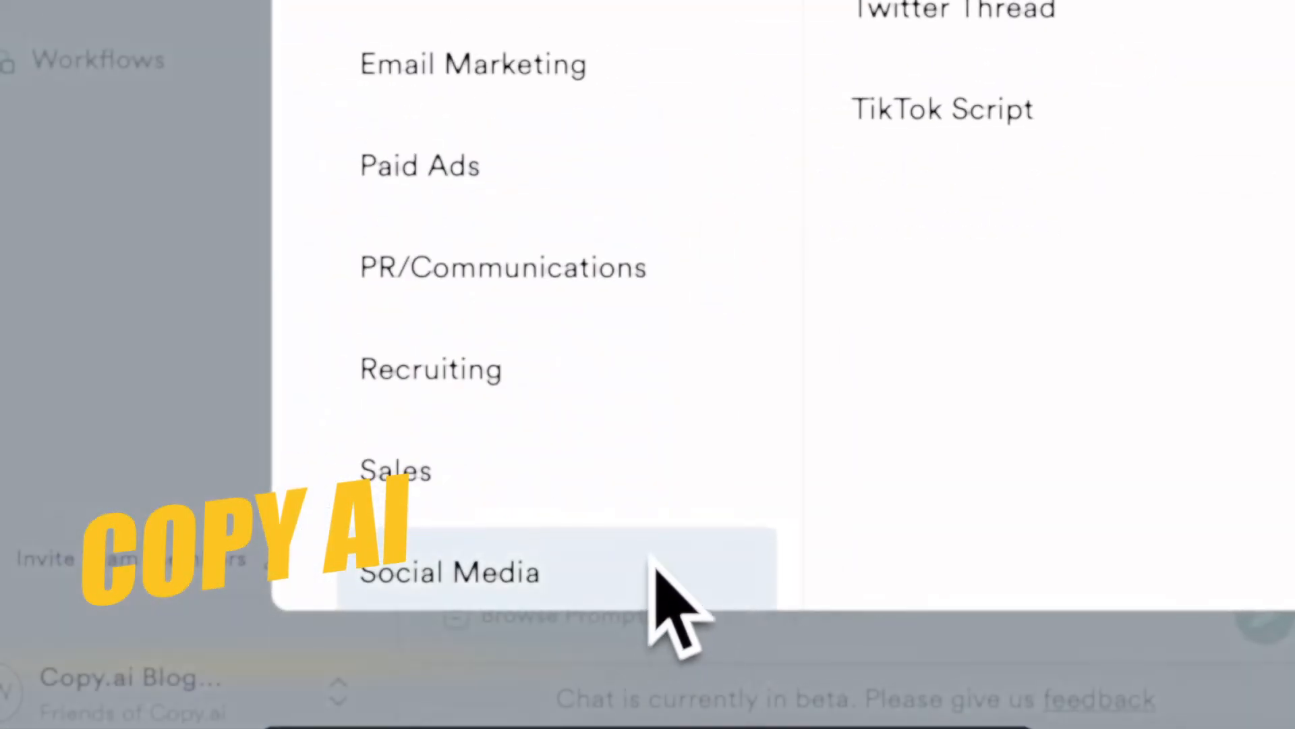
click(259, 436)
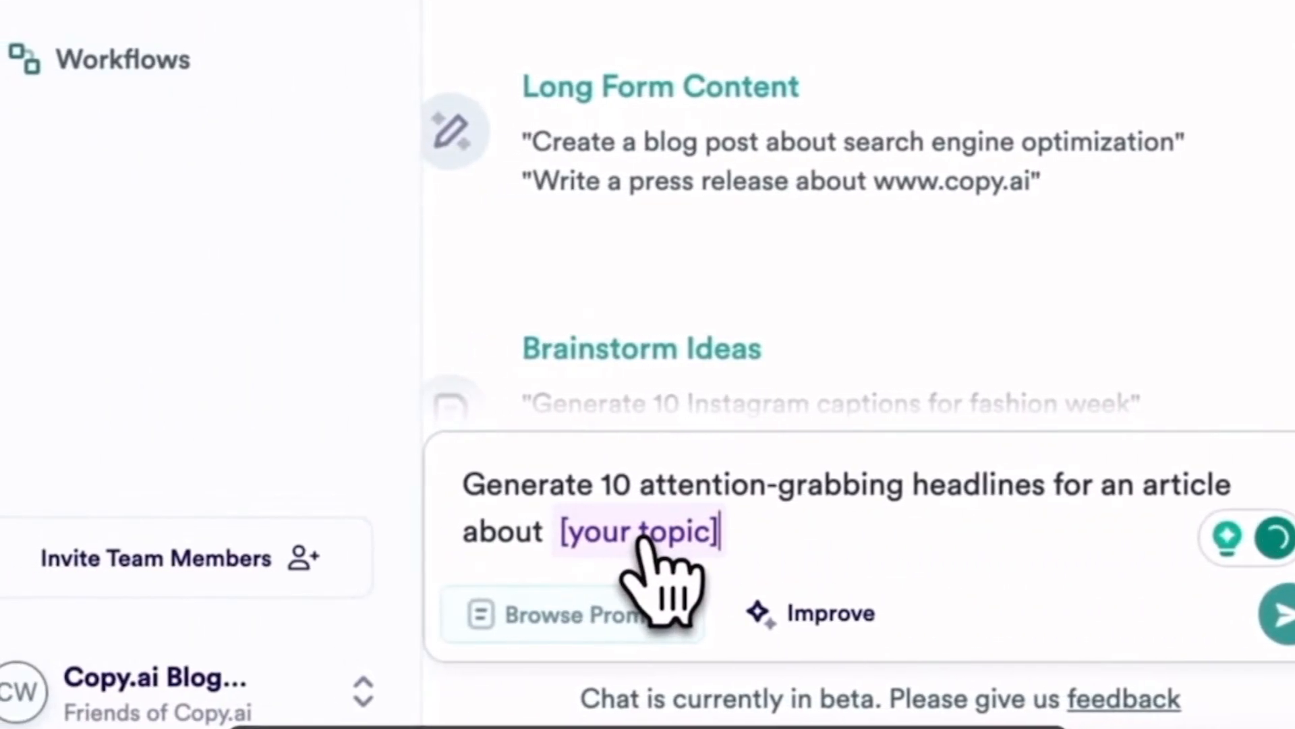
click(1277, 613)
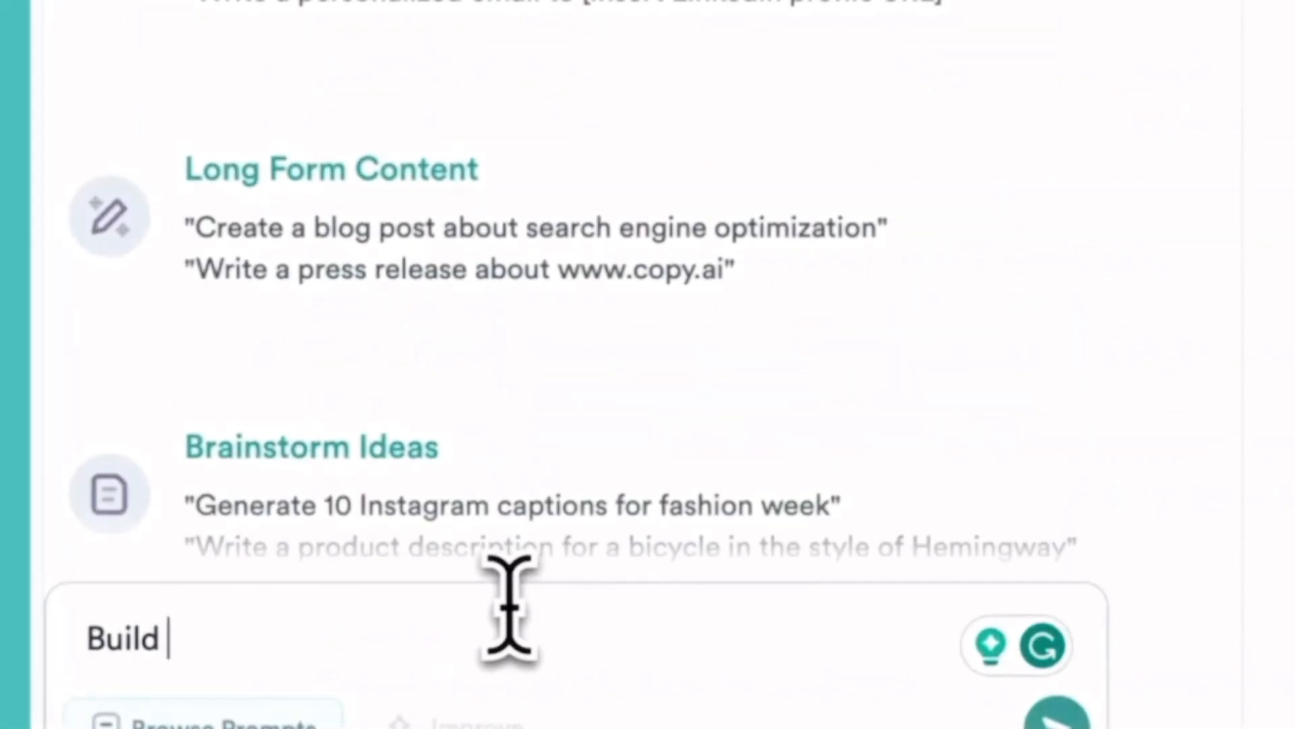
text(a blog post outline for generati)
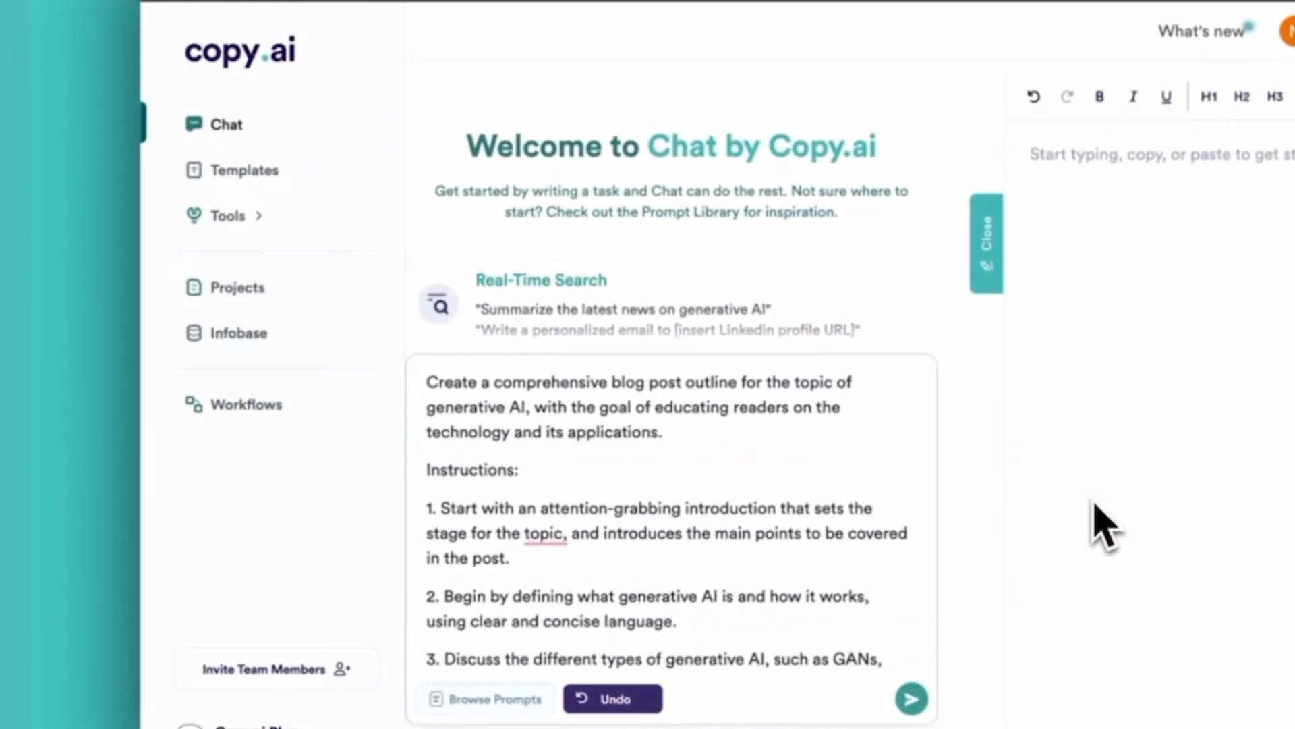
Improve the outline prompt, then send the bamboo chair product description request
click(911, 698)
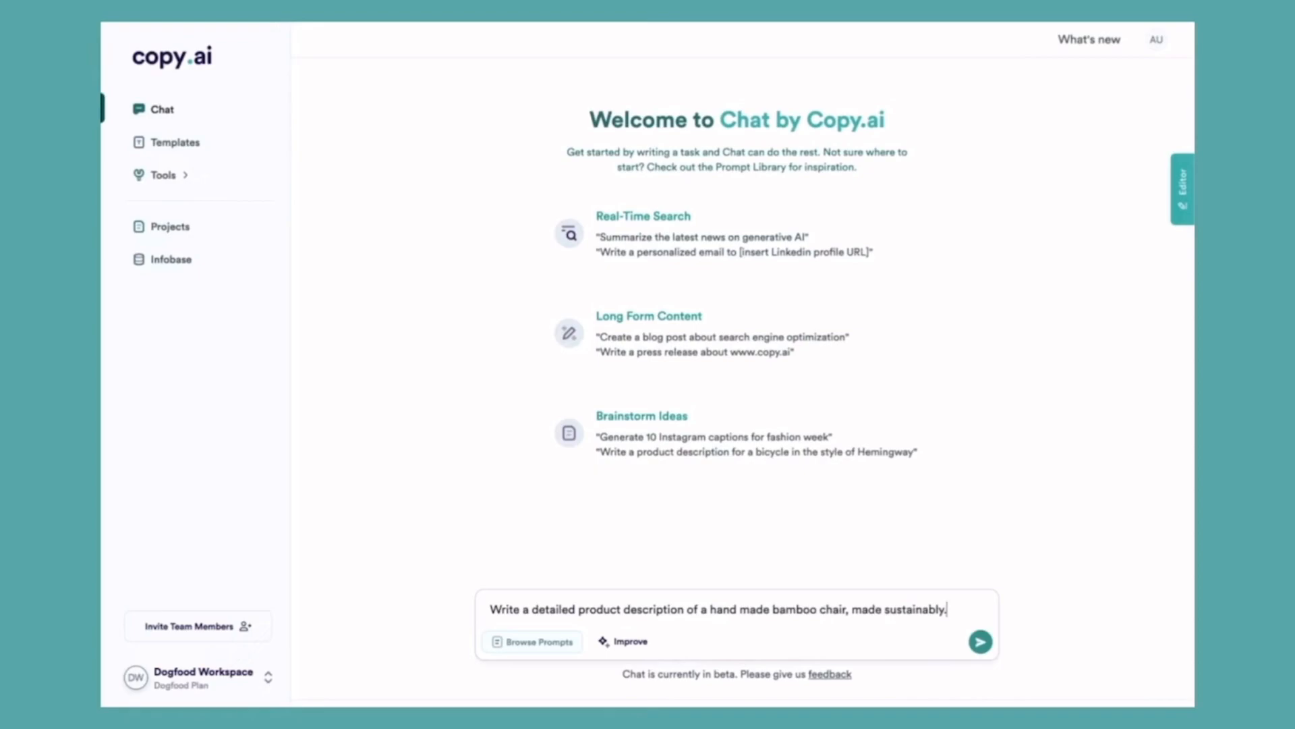
click(980, 641)
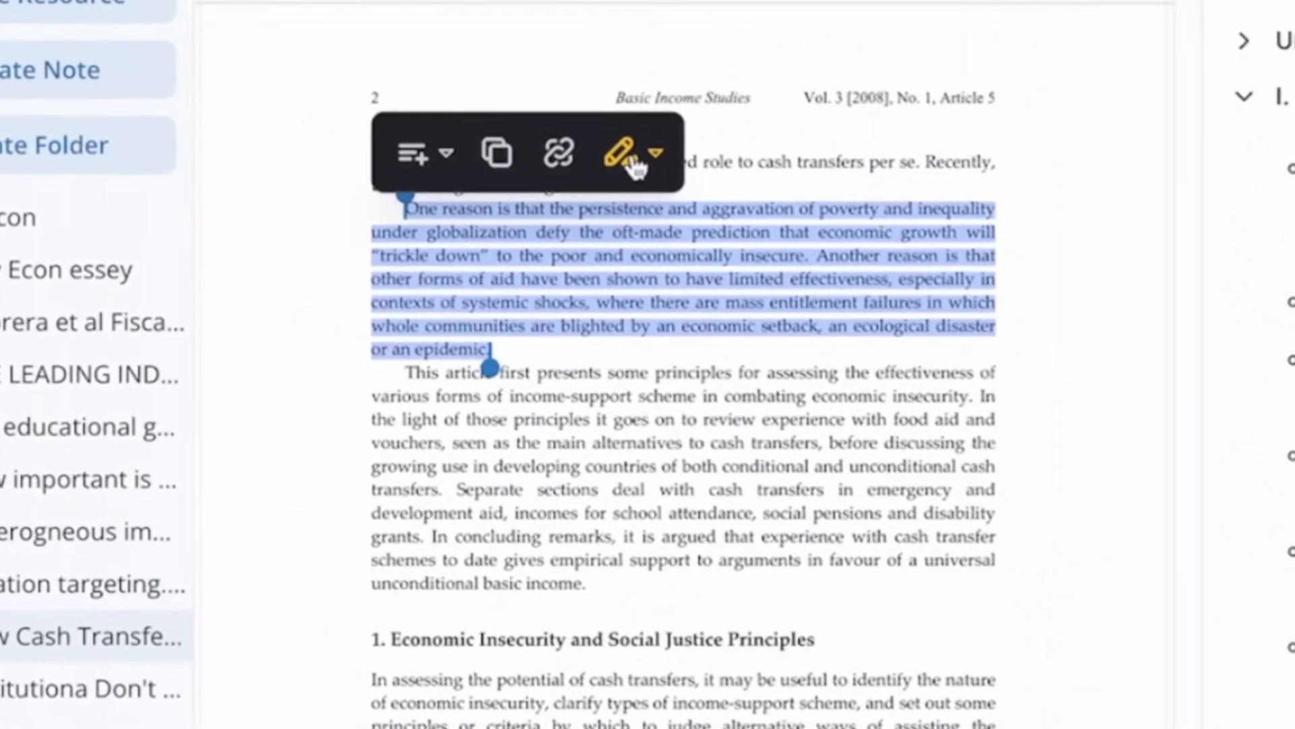
Highlight the selected poverty and inequality passage in the basic-income PDF
click(634, 153)
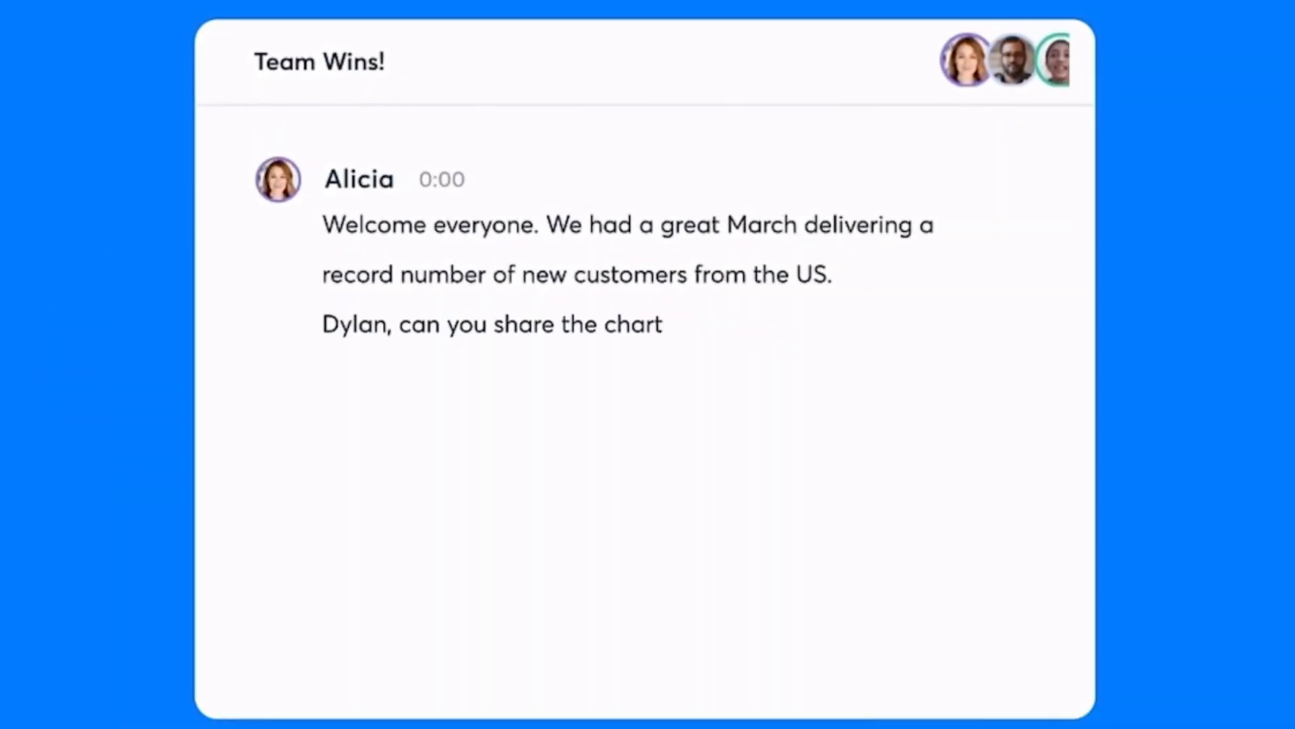
Send the what-was-discussed question to Otter AI Chat and start asking 'Was there a consen'
text(s?)
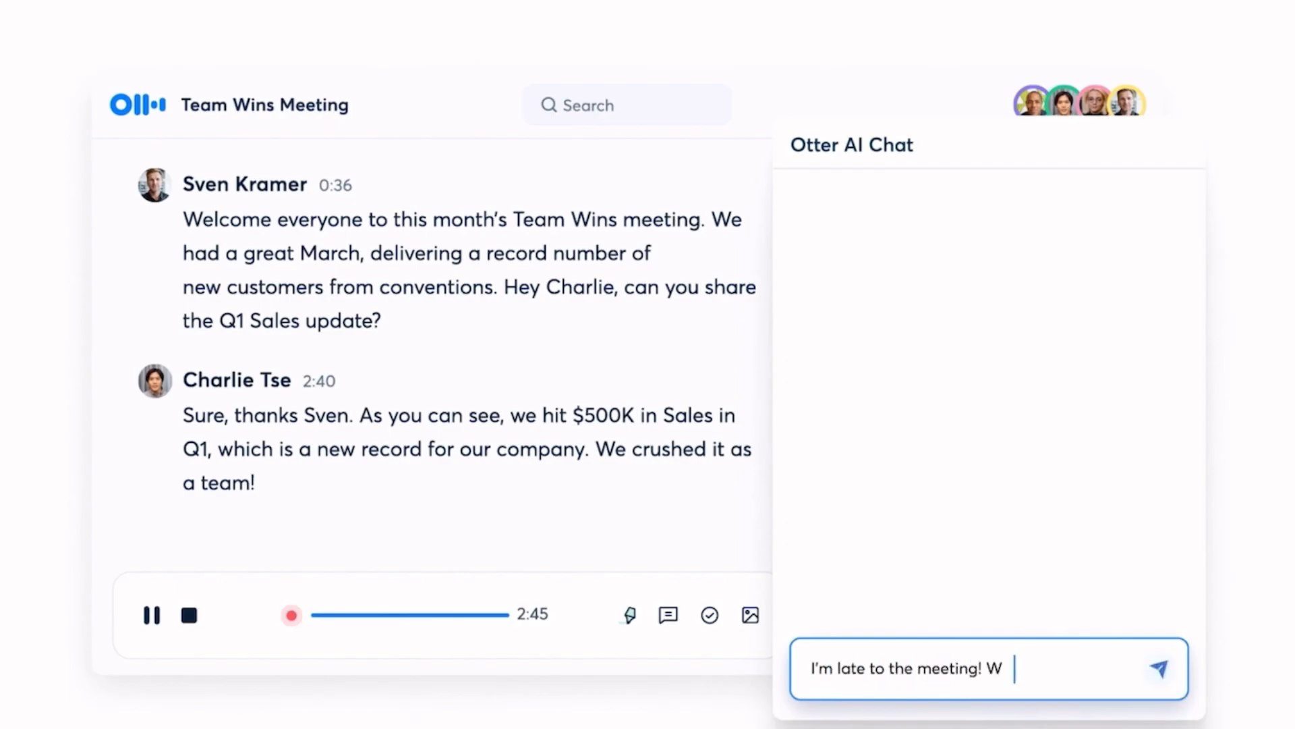
click(1157, 668)
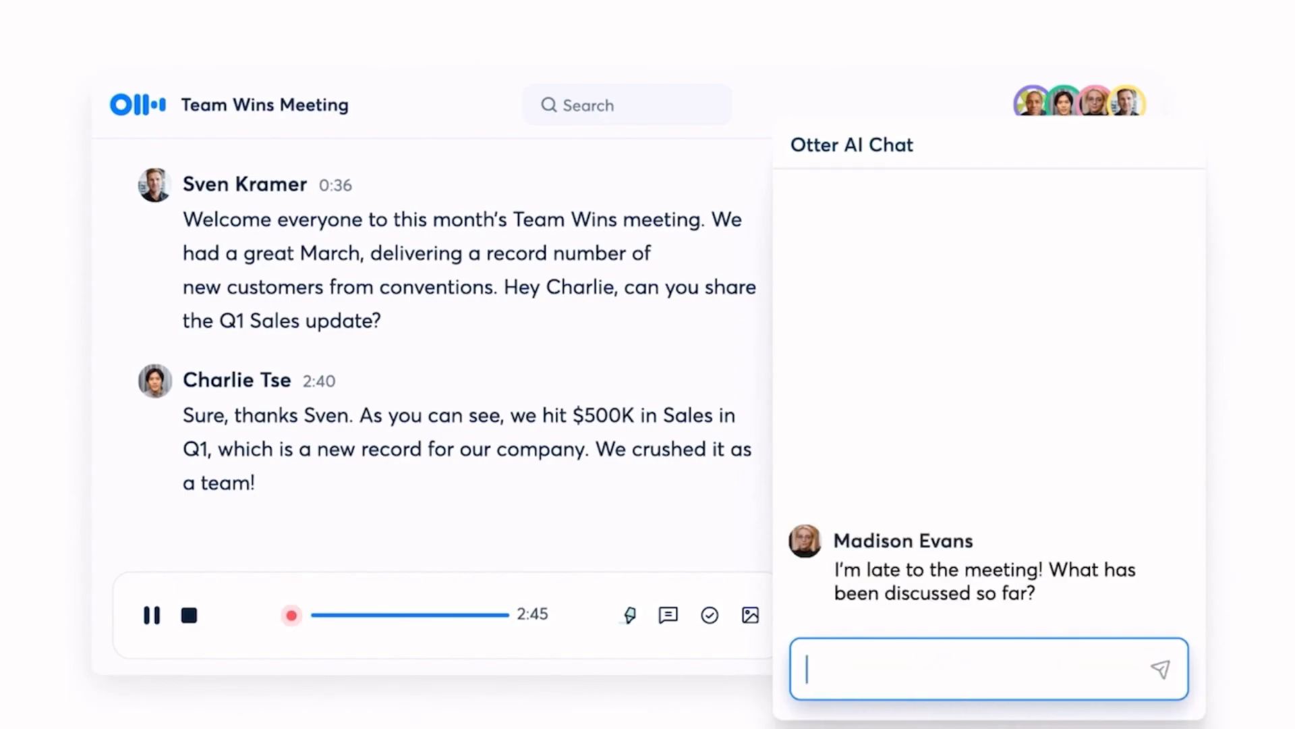
text(Was there a consen)
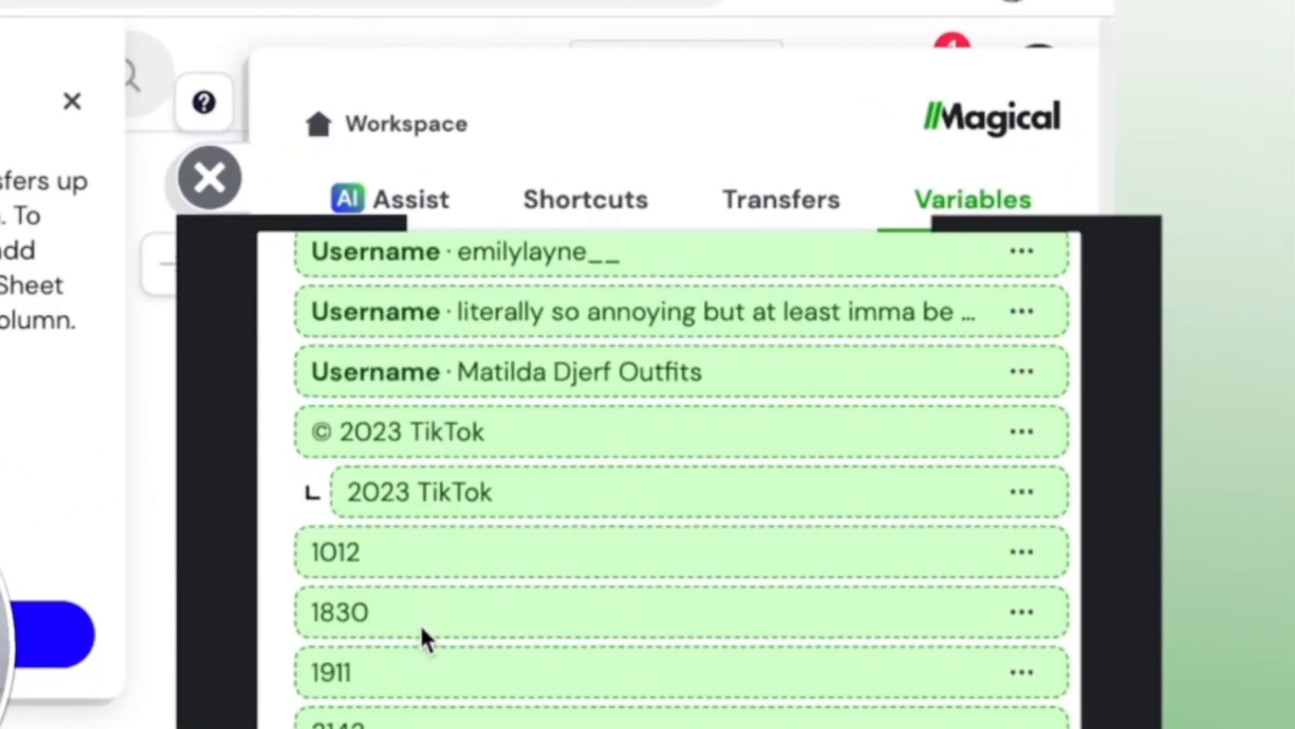
Browse the captured TikTok variables in the Magical extension
click(210, 179)
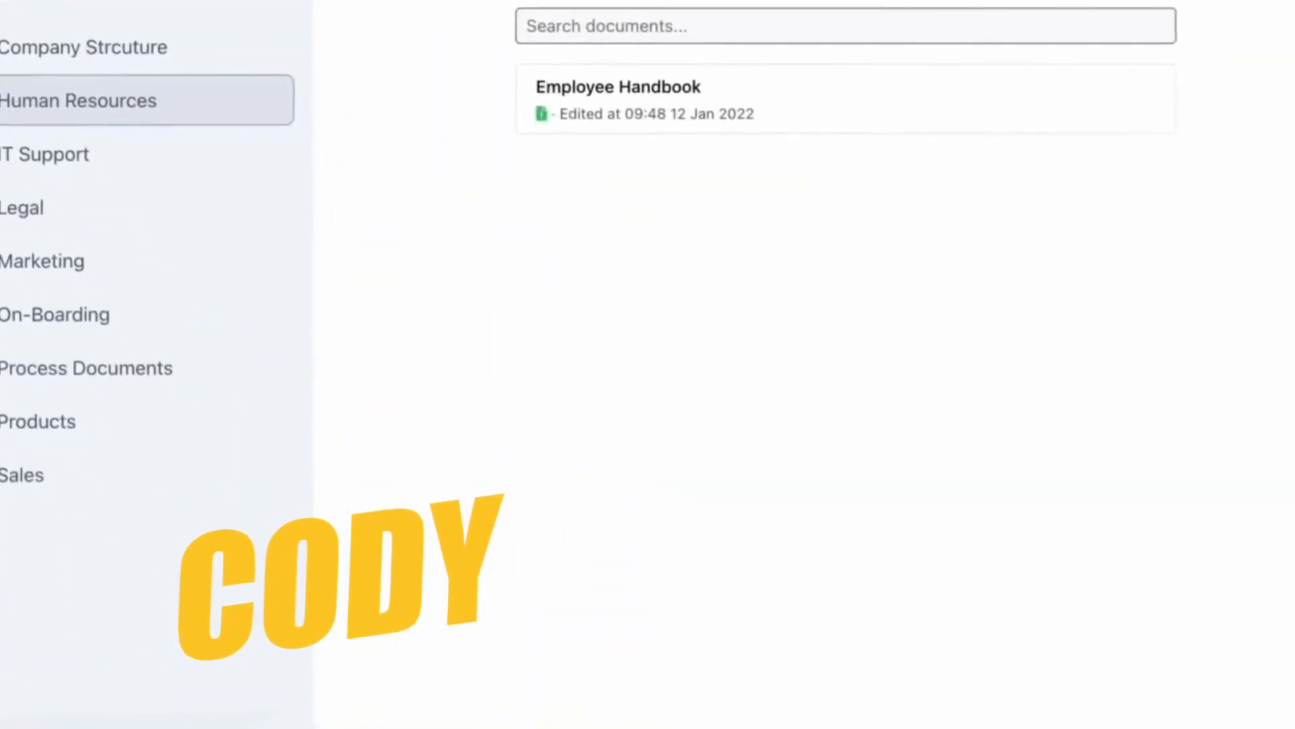
Ask Cody's Human Resources knowledge base 'What is the charity program'
click(1197, 57)
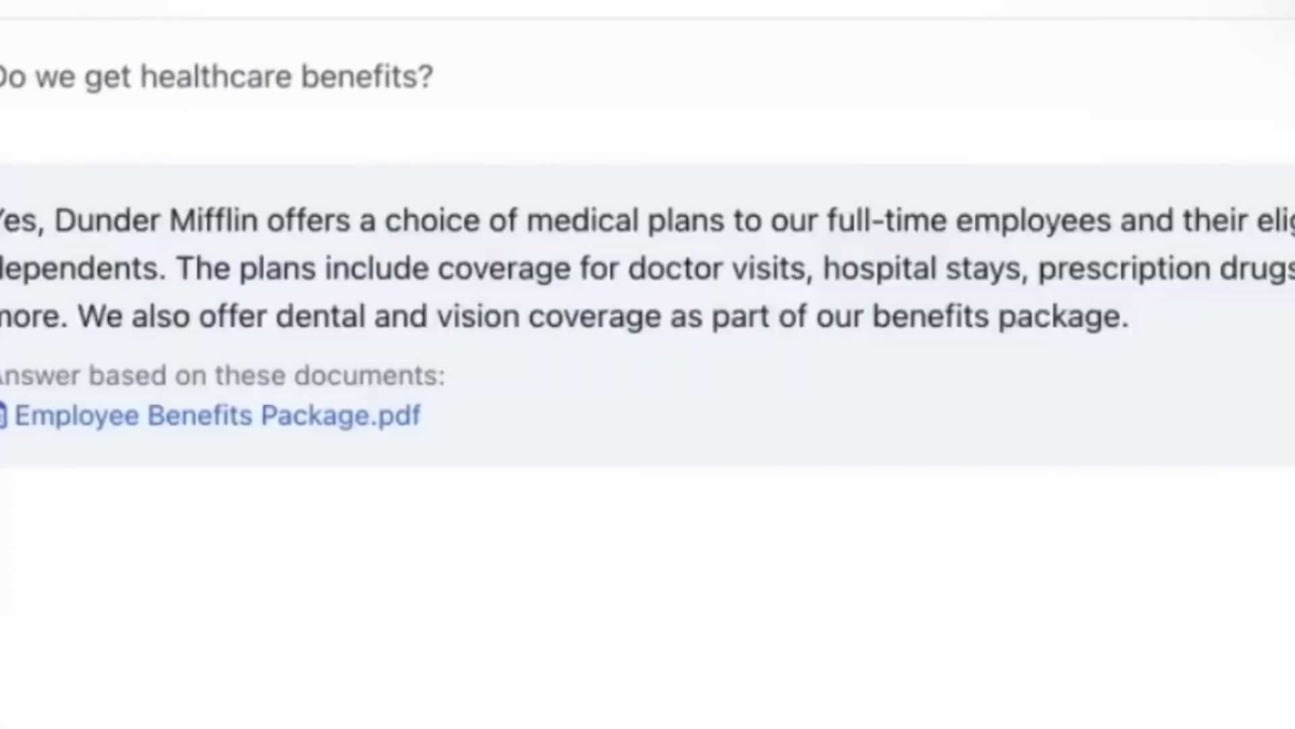
scroll(down, 3)
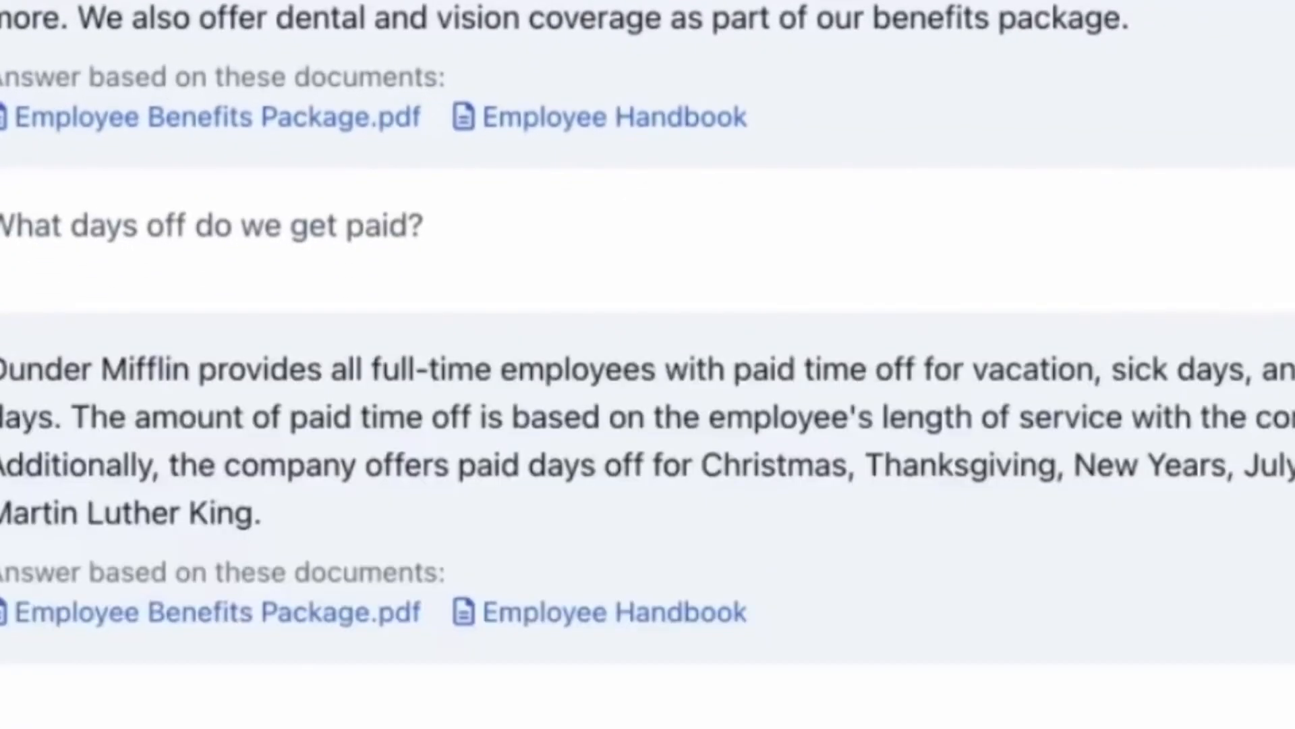
text(What is the charity program)
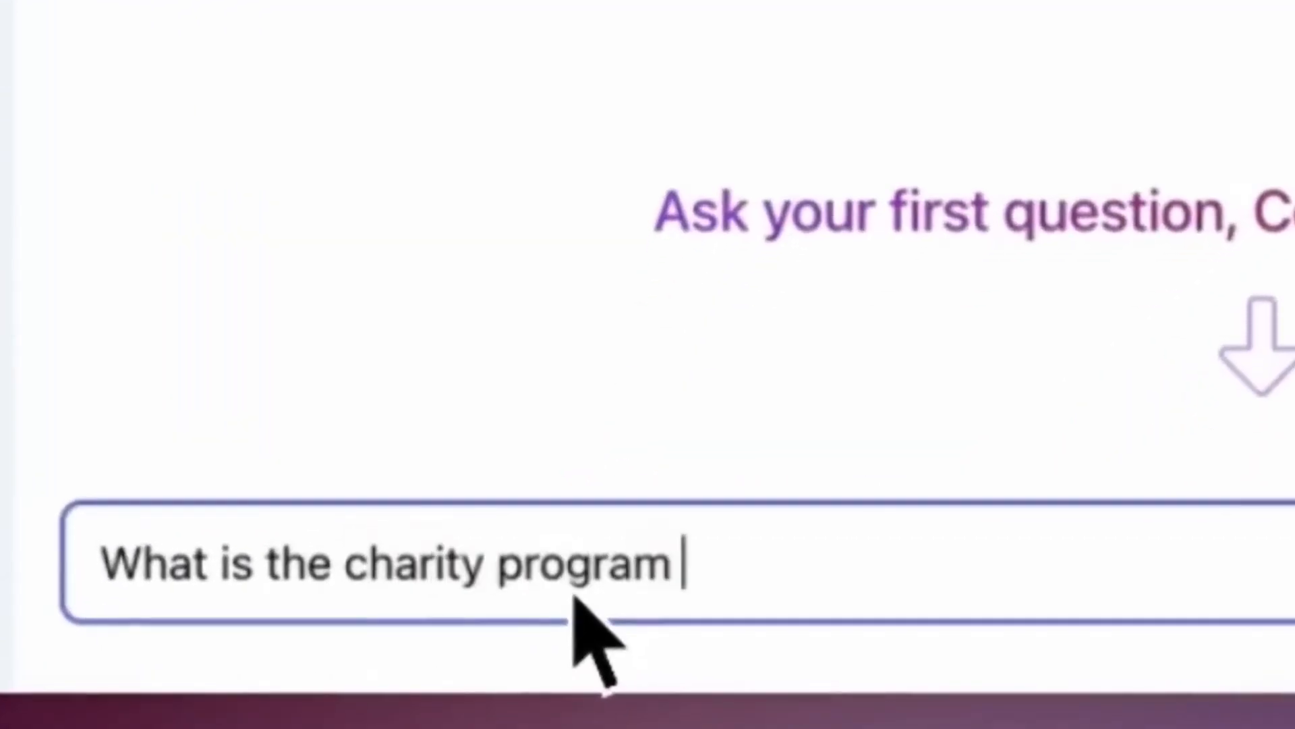
key(Return)
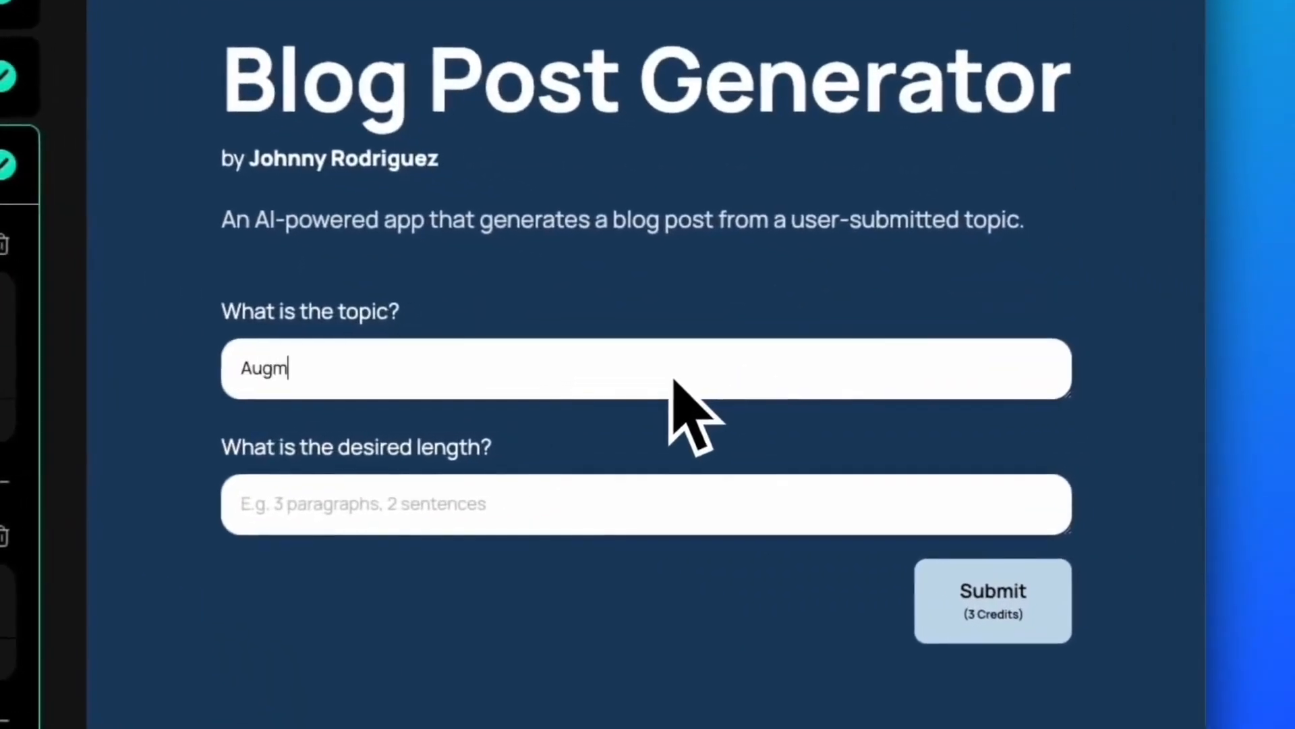
Enter 'Augmented Reality Glasses' as the blog post topic, leaving desired length empty
text(ented Reality Glasses)
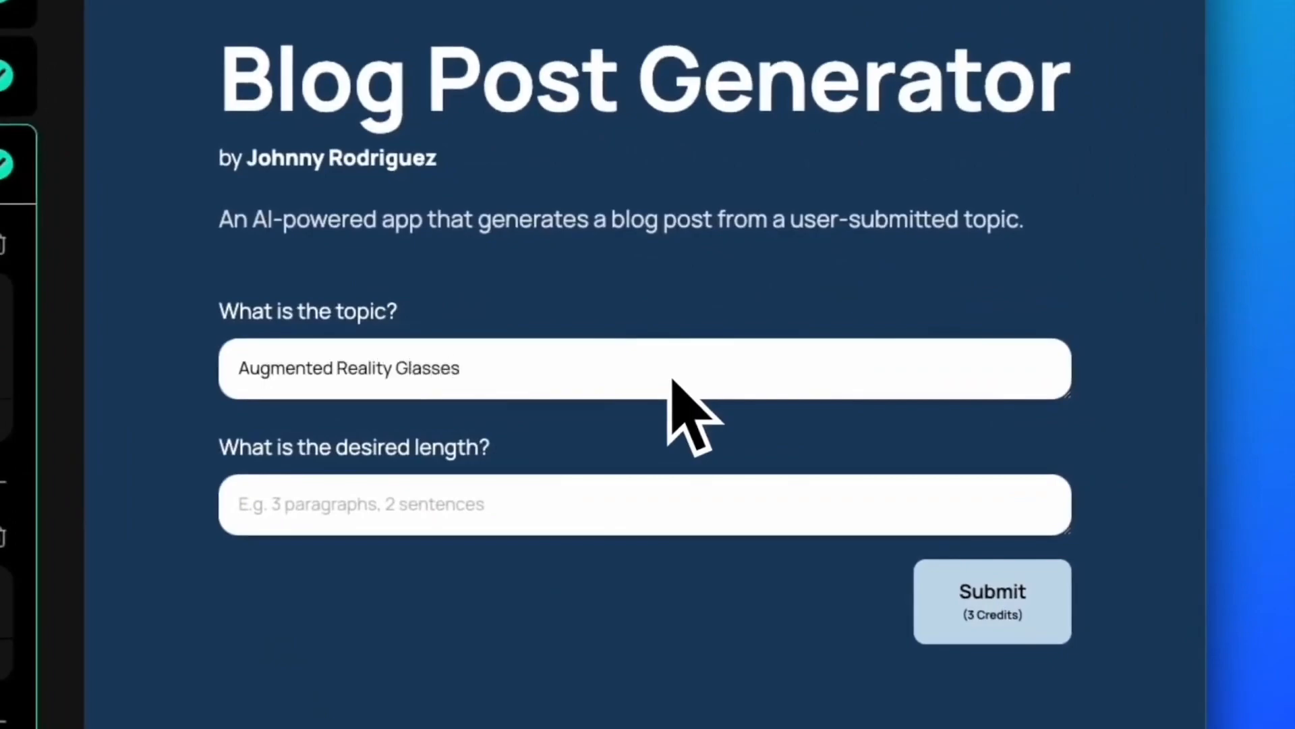